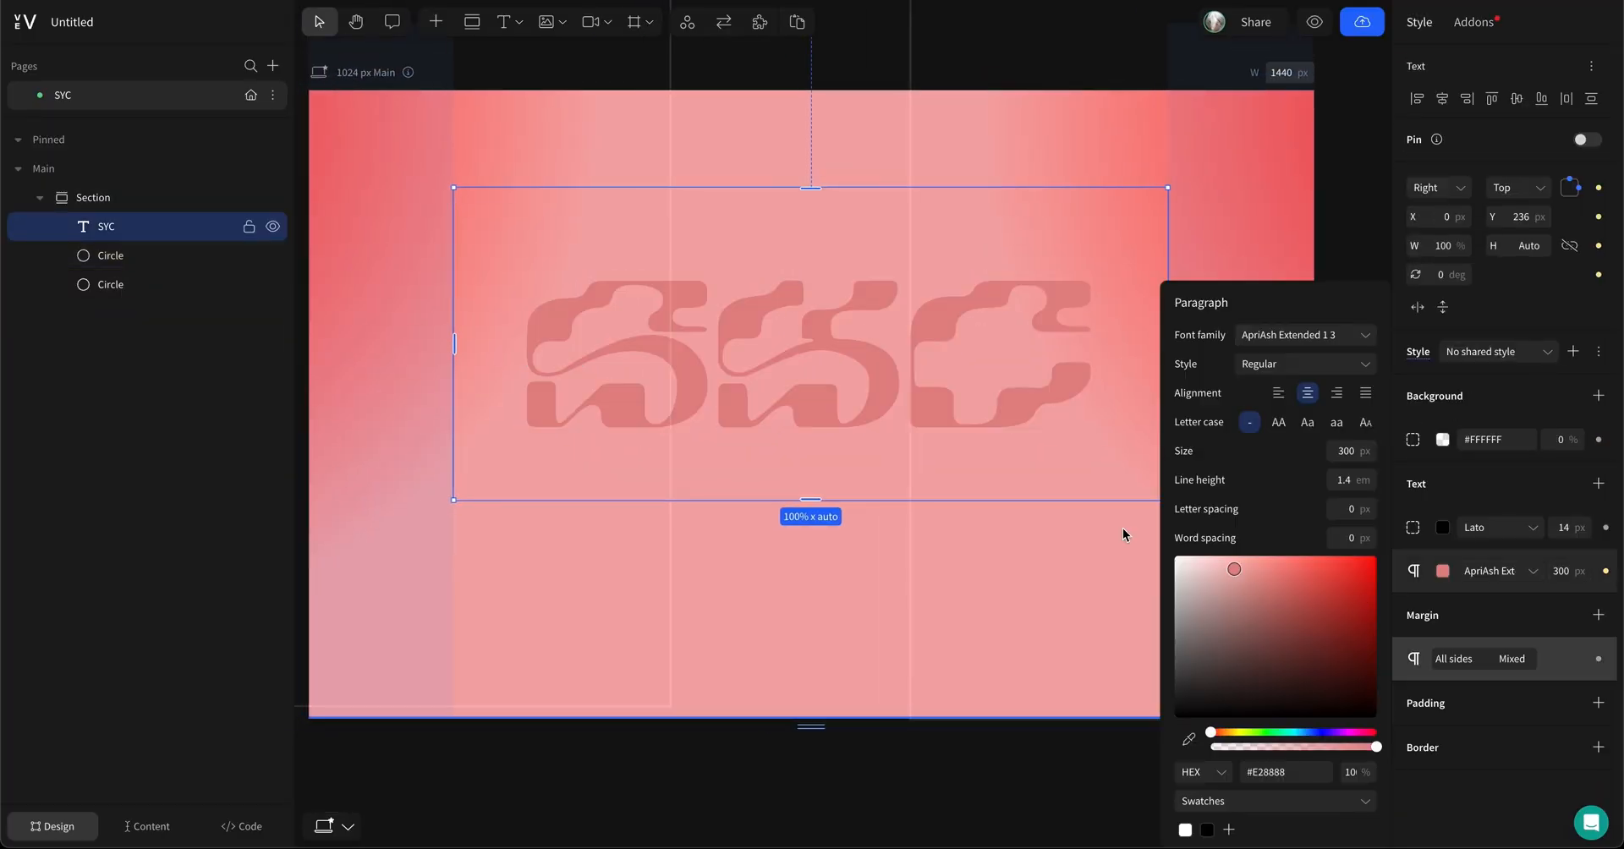
# Step: Add the text 'bureau' in white Lunema at 150 px, full width beneath the SYC logo
pyautogui.write('bureau')
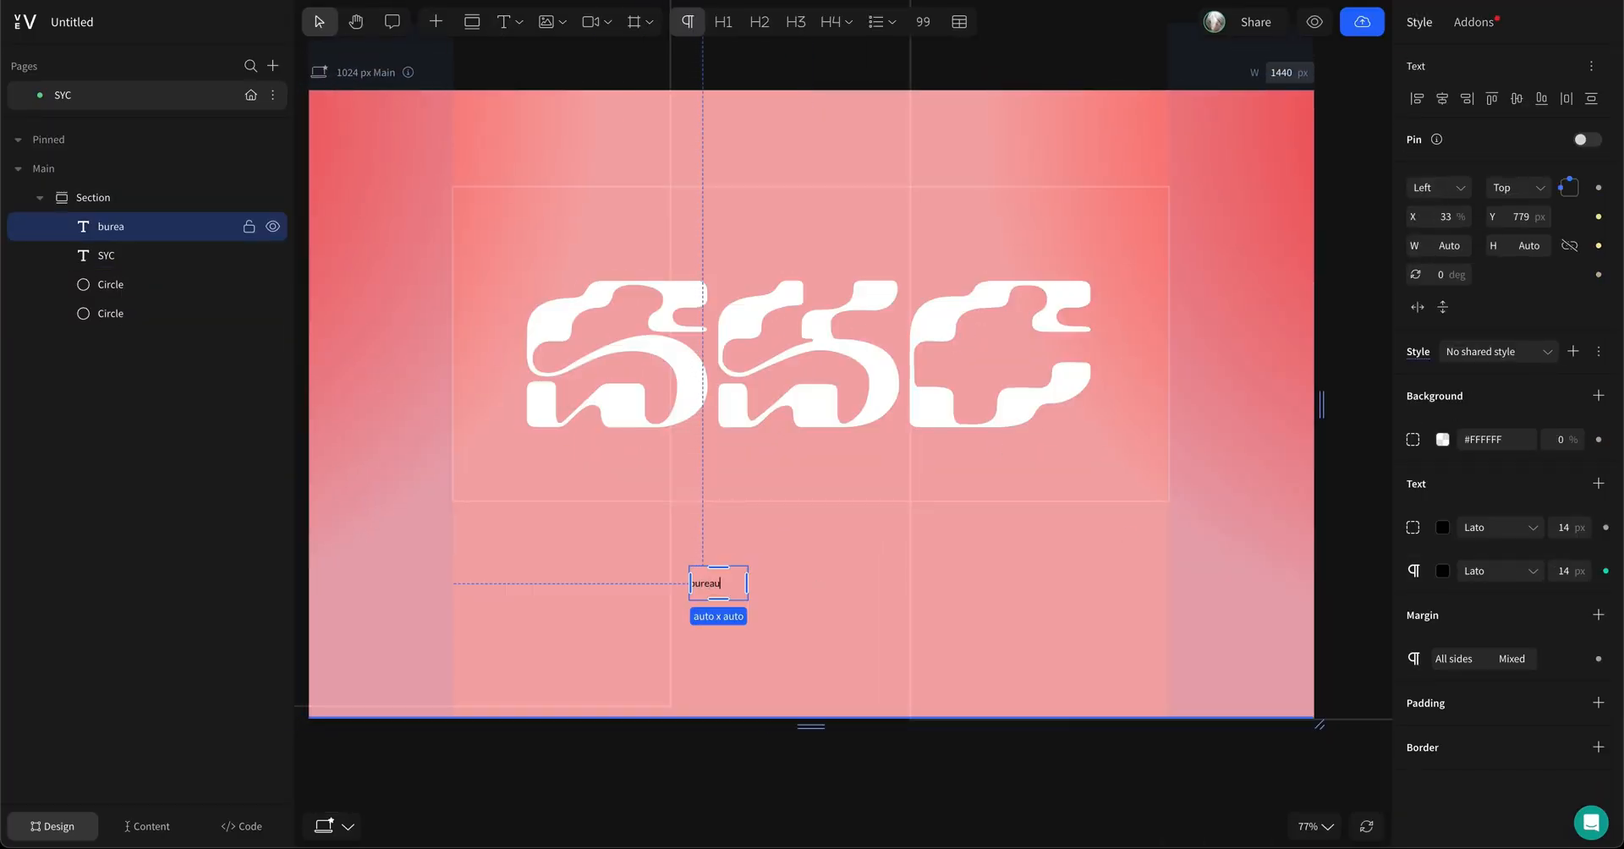
pyautogui.click(1362, 335)
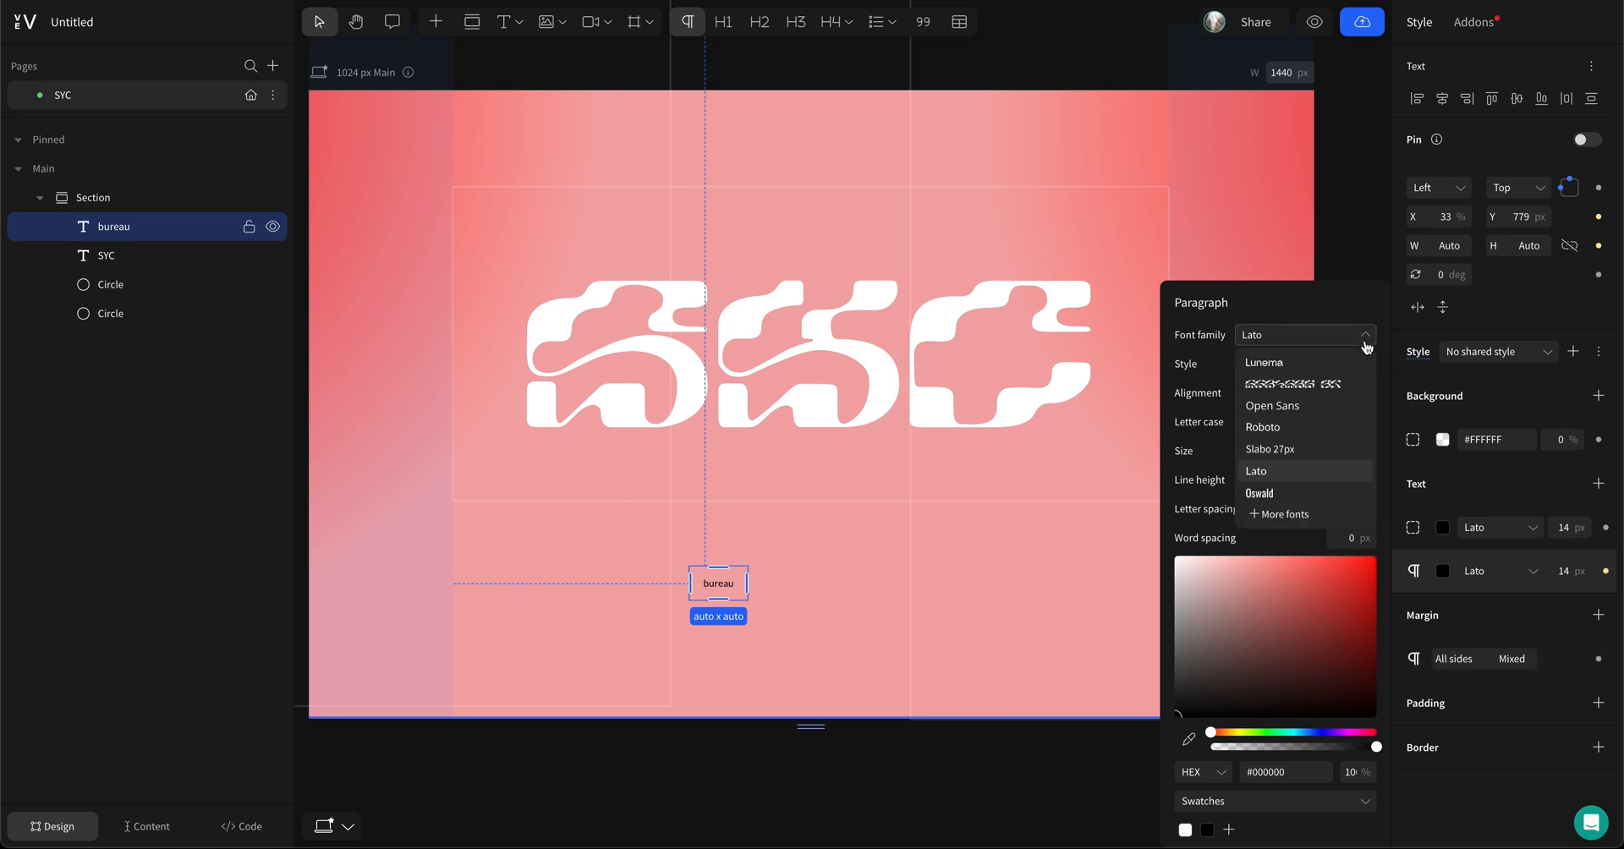
pyautogui.click(1264, 362)
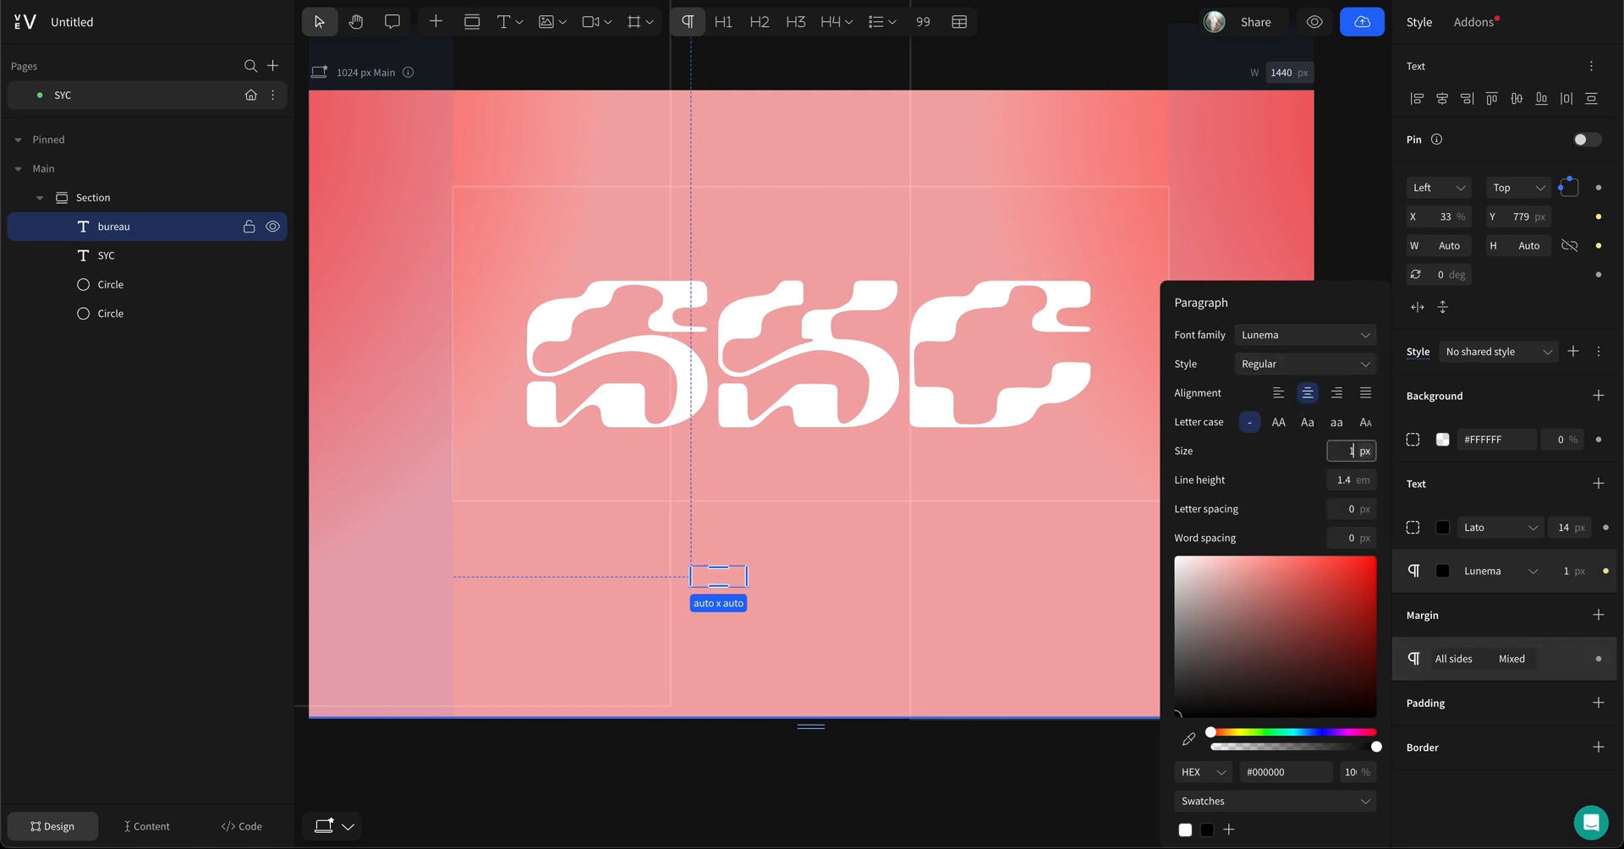
pyautogui.write('150')
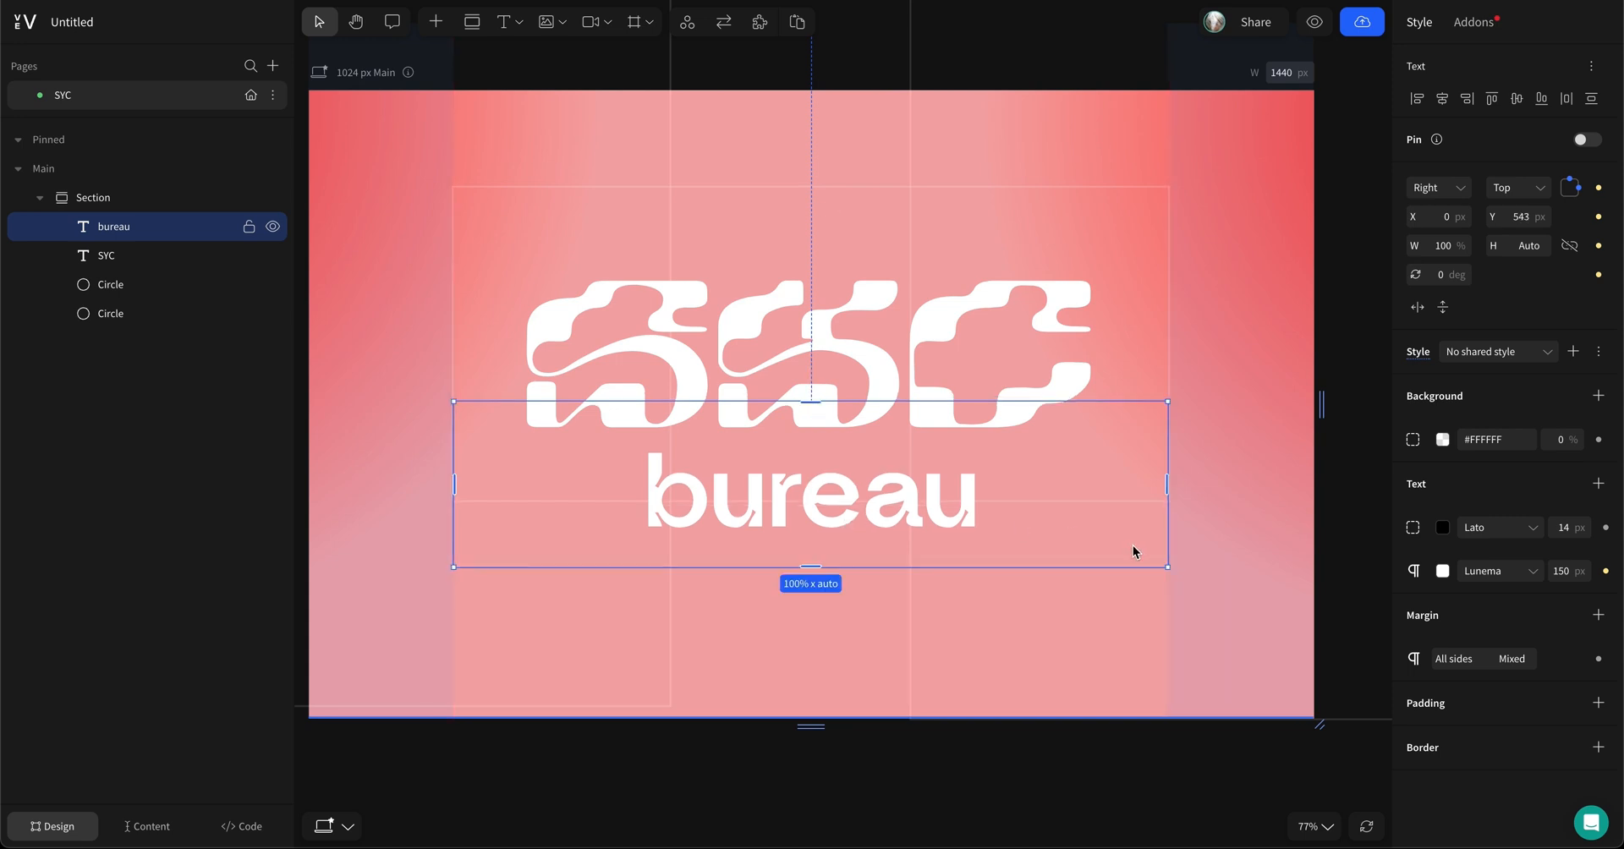
pyautogui.moveTo(1413, 533)
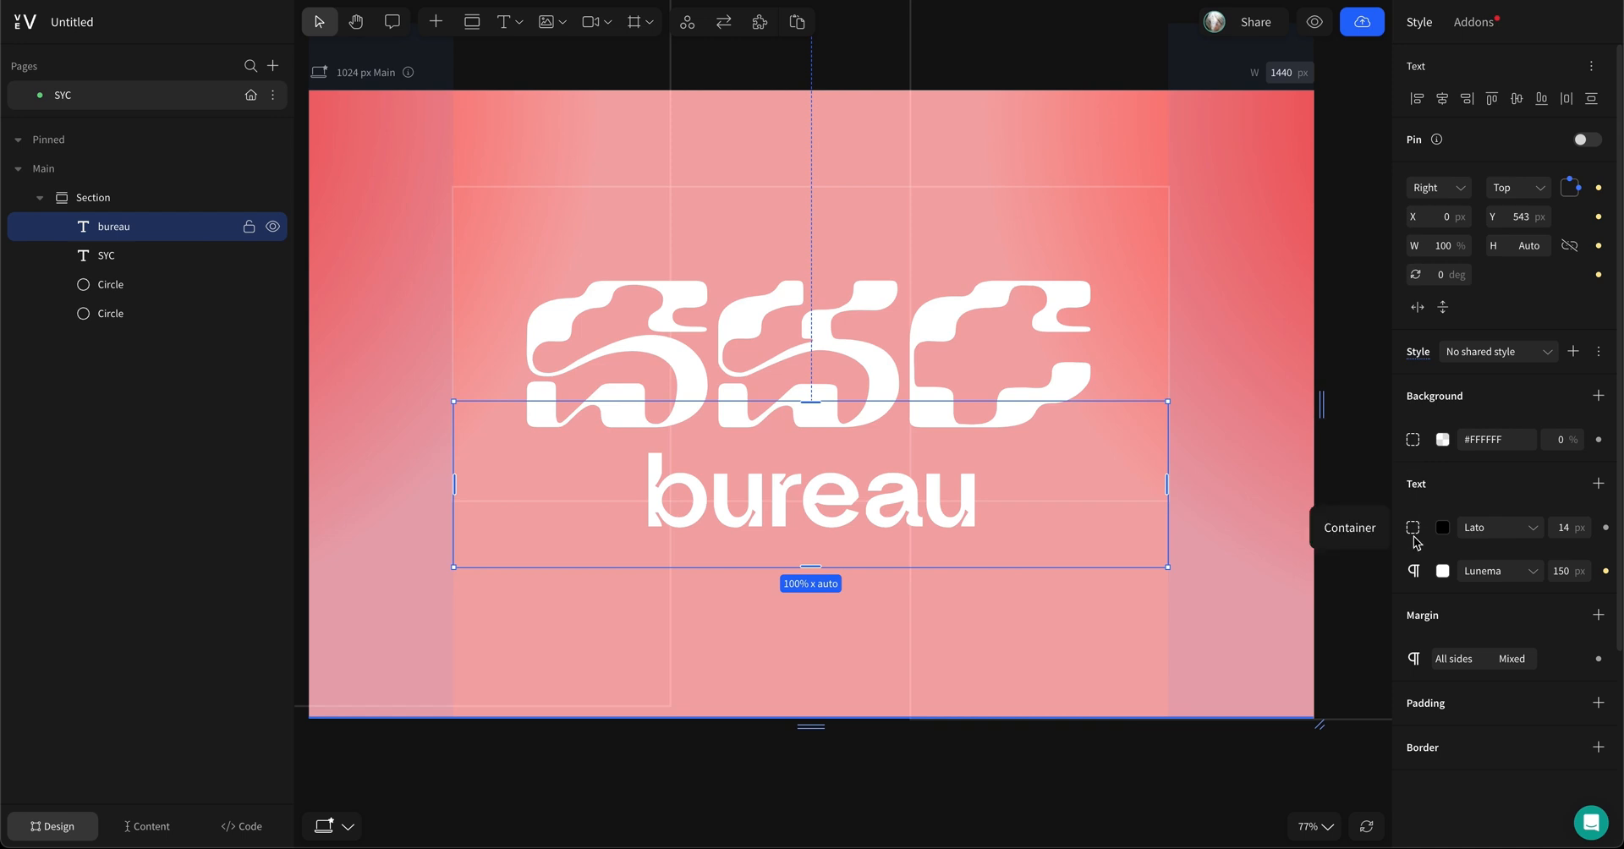
# Step: Duplicate the bureau layer into word copies such as association, collection, community, team and club
pyautogui.click(1442, 440)
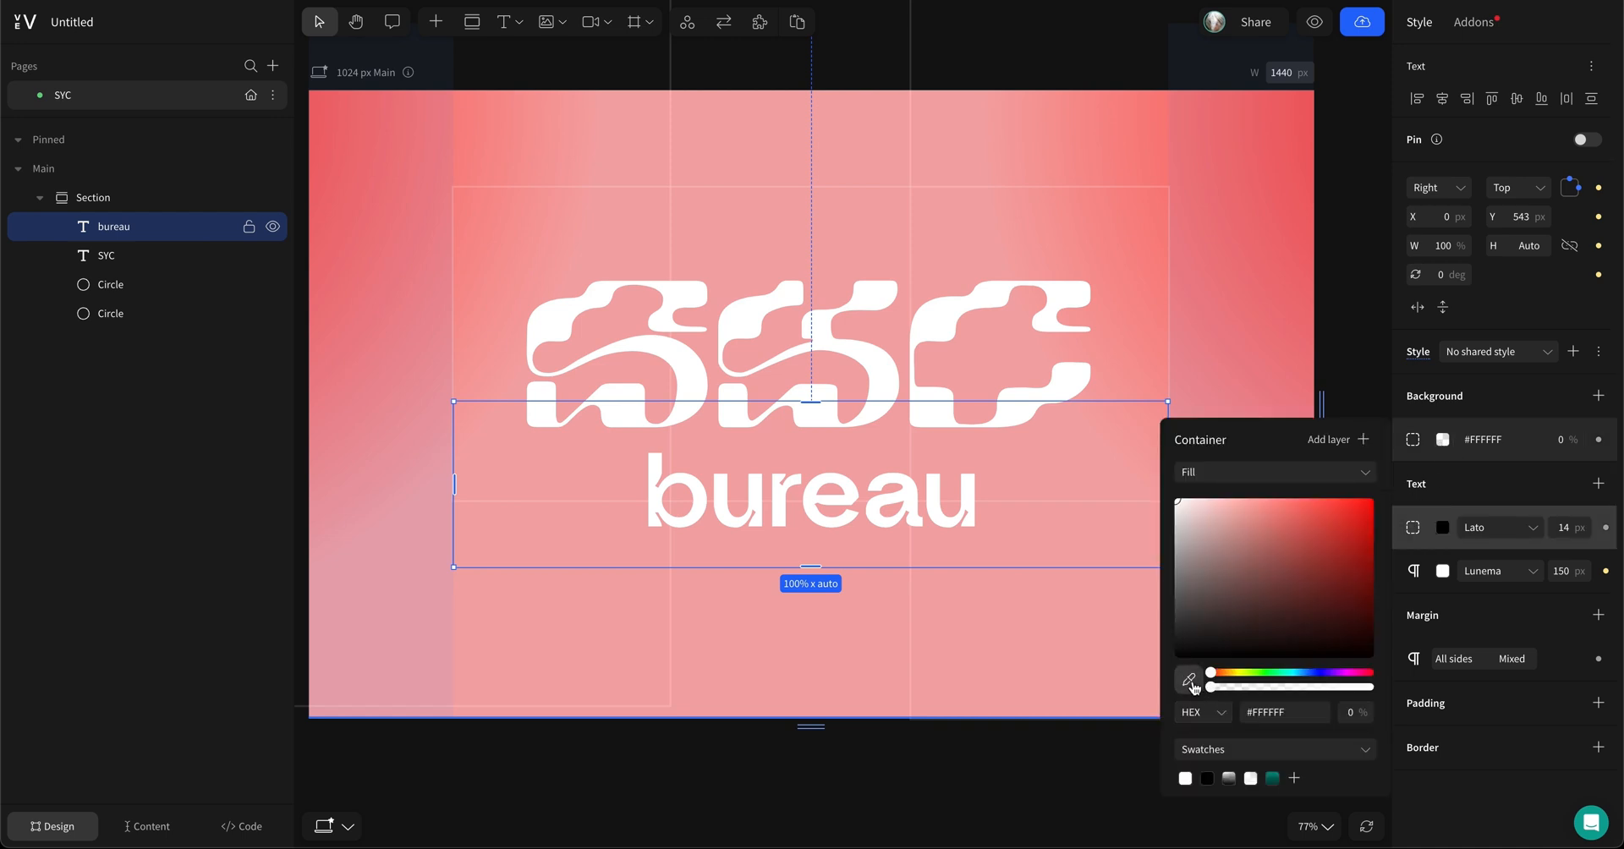
pyautogui.click(110, 313)
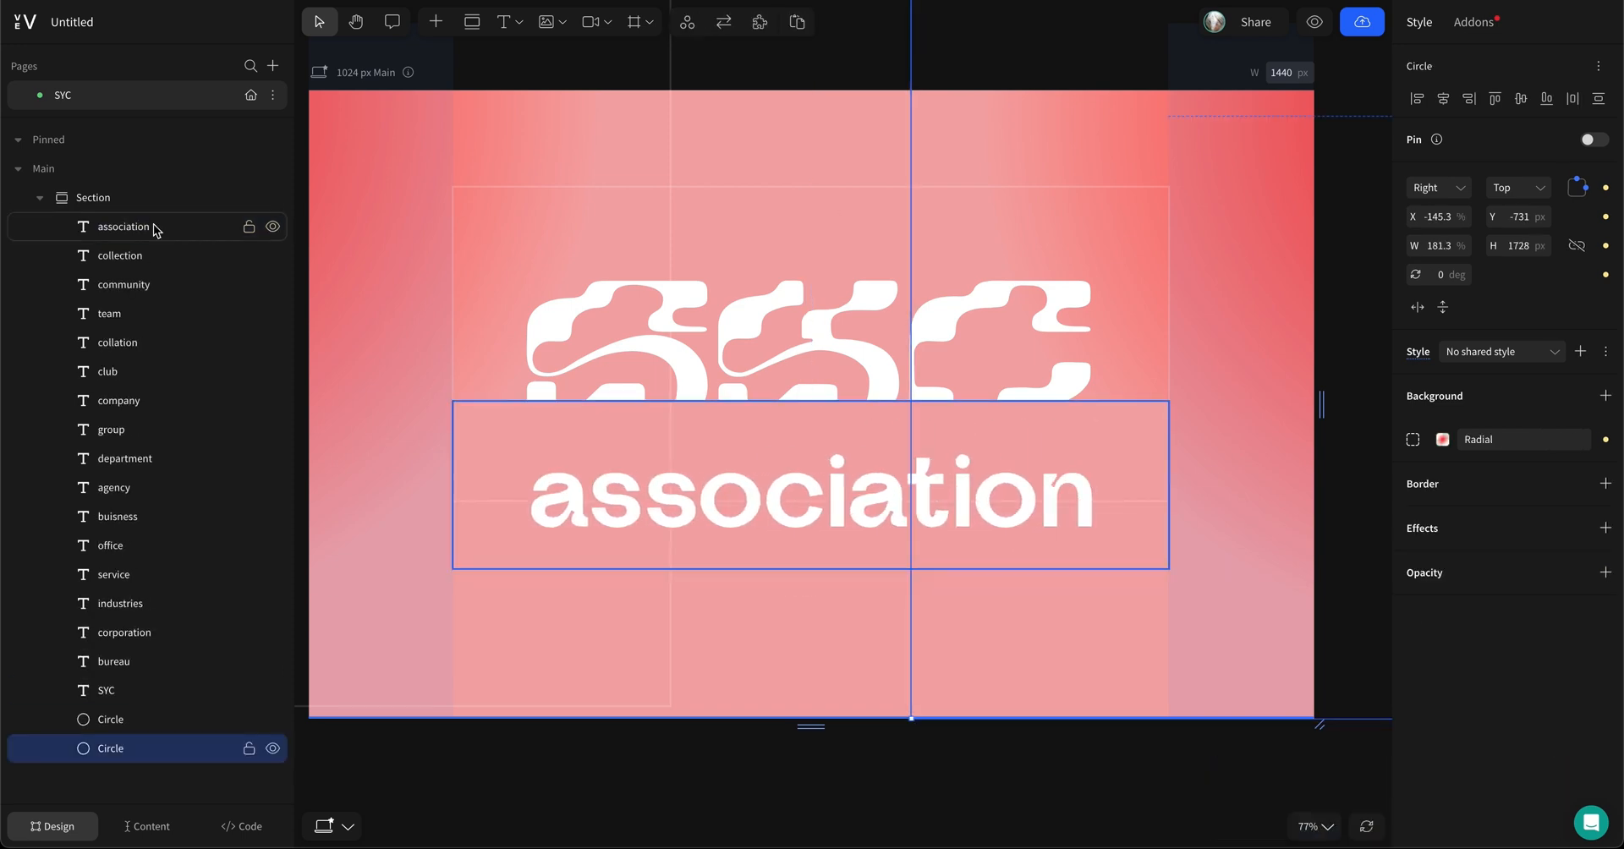
# Step: Give NameSlider a staggered load animation: opacity 0→1, 0.1 s apart from the first word
pyautogui.click(1470, 22)
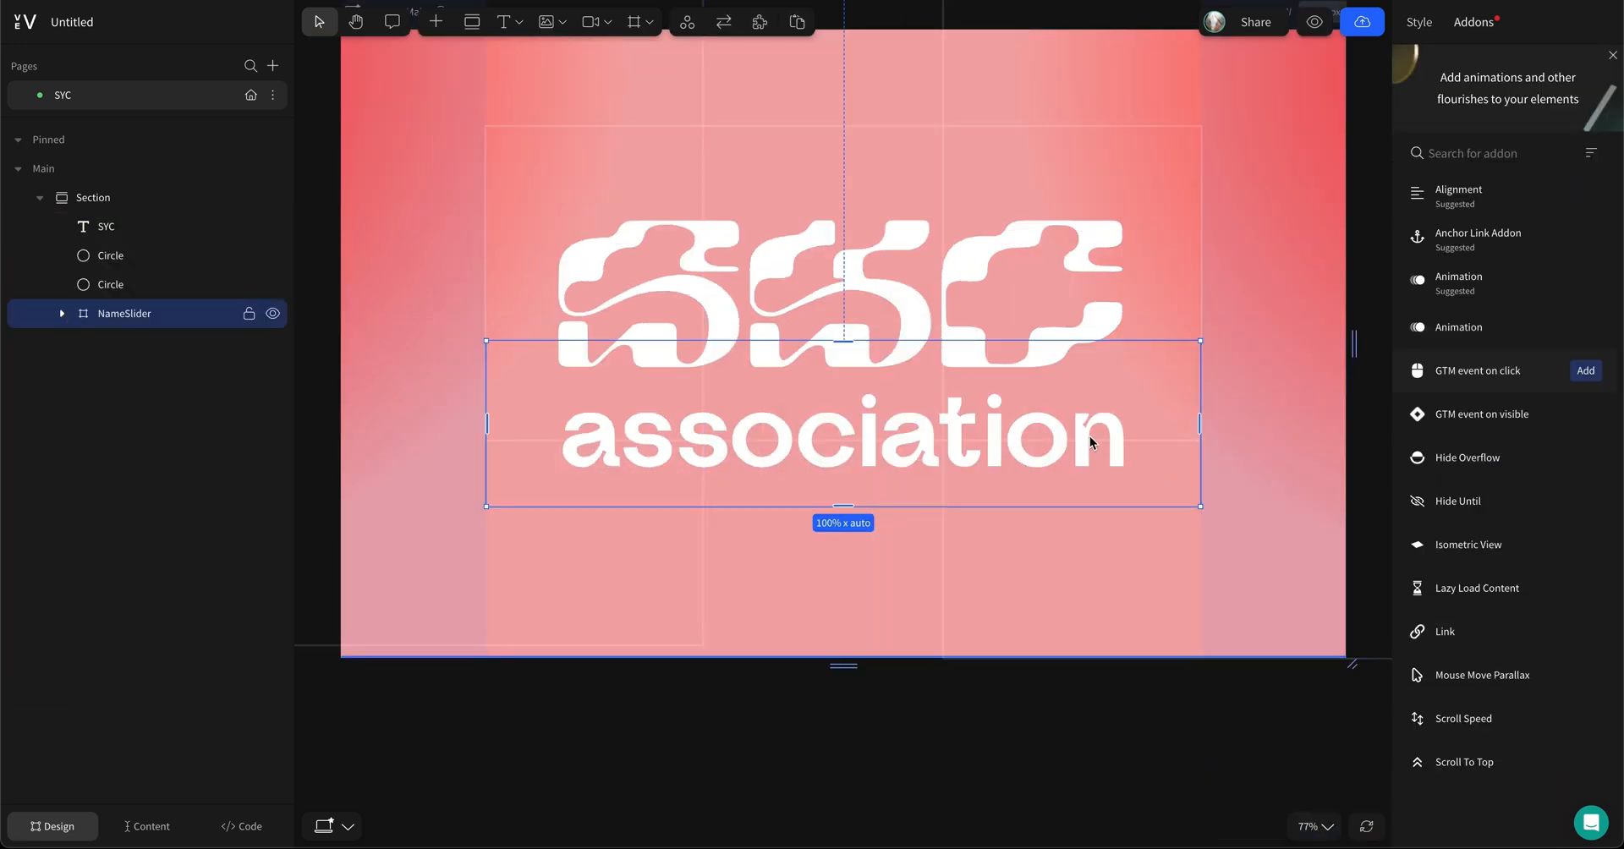
pyautogui.click(108, 290)
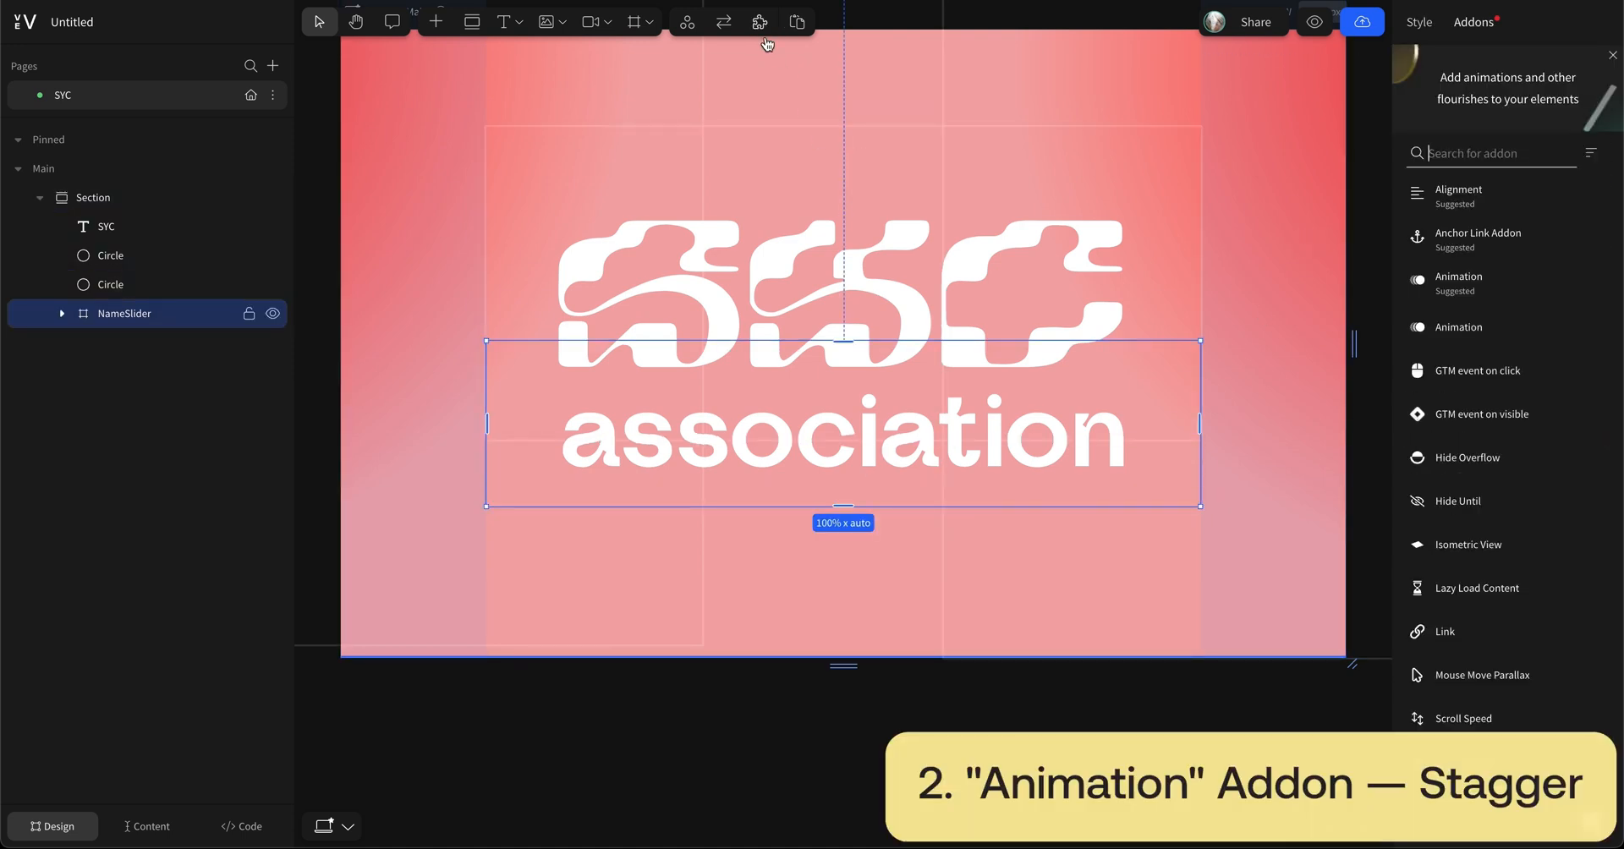
pyautogui.click(1460, 283)
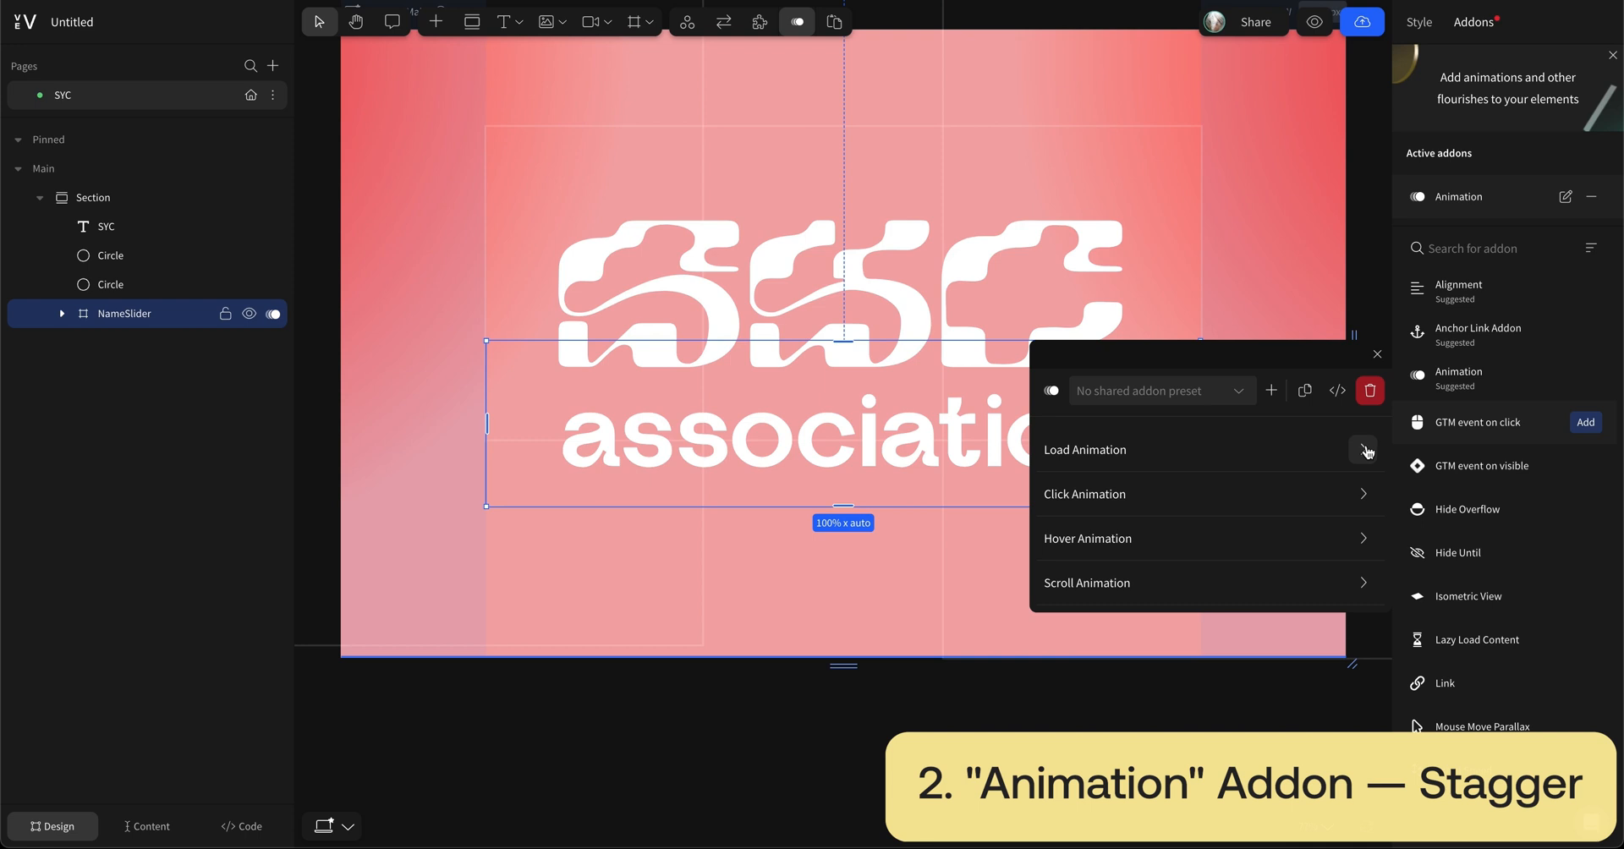
pyautogui.click(1366, 450)
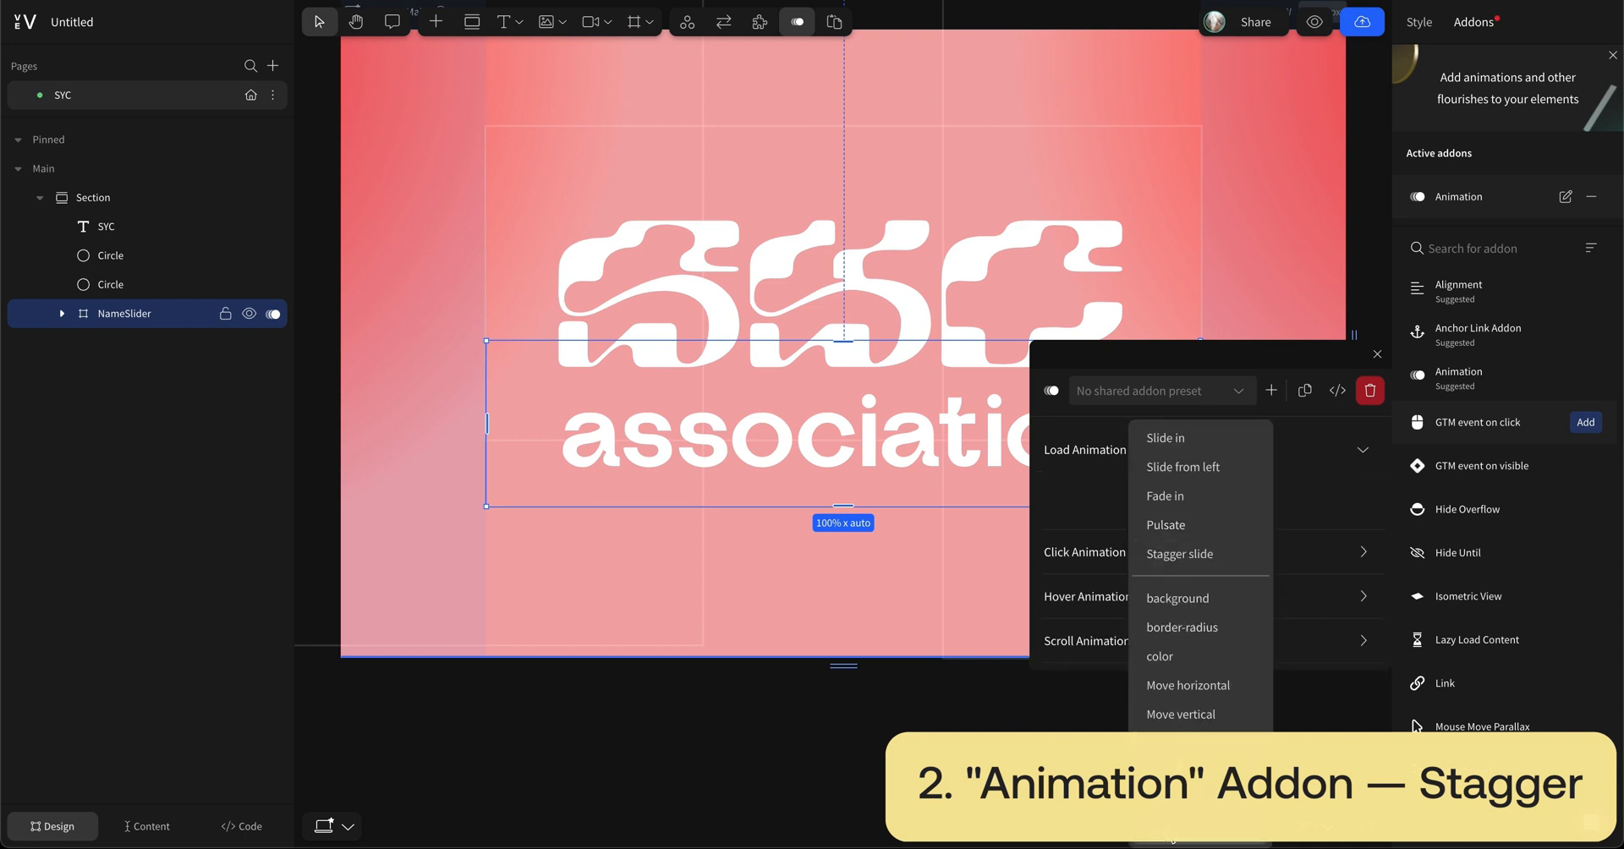
pyautogui.click(1180, 553)
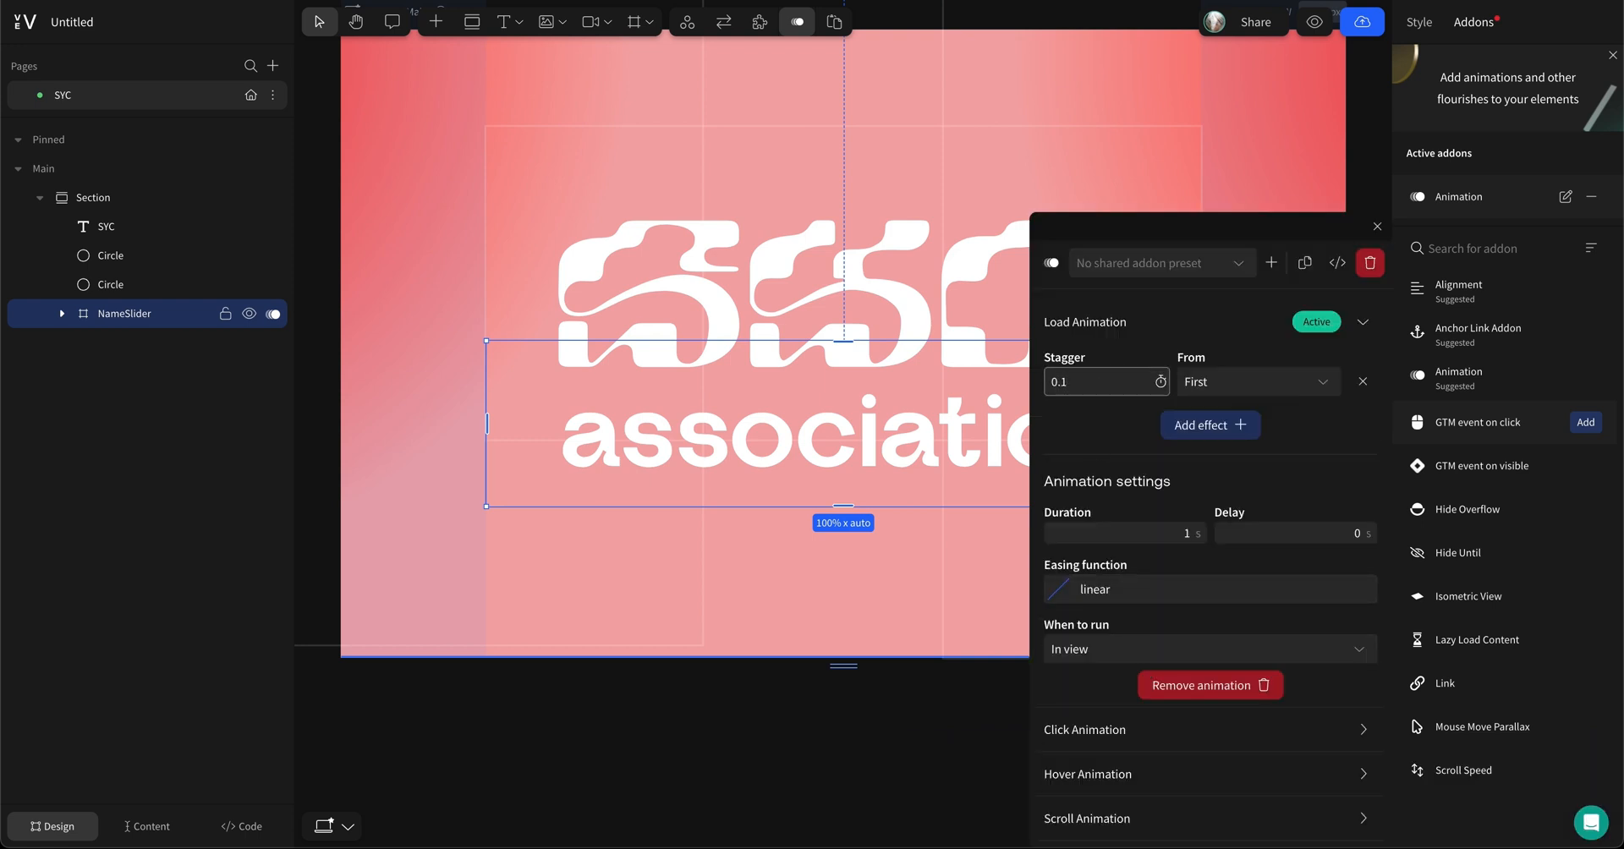
pyautogui.write('0.1')
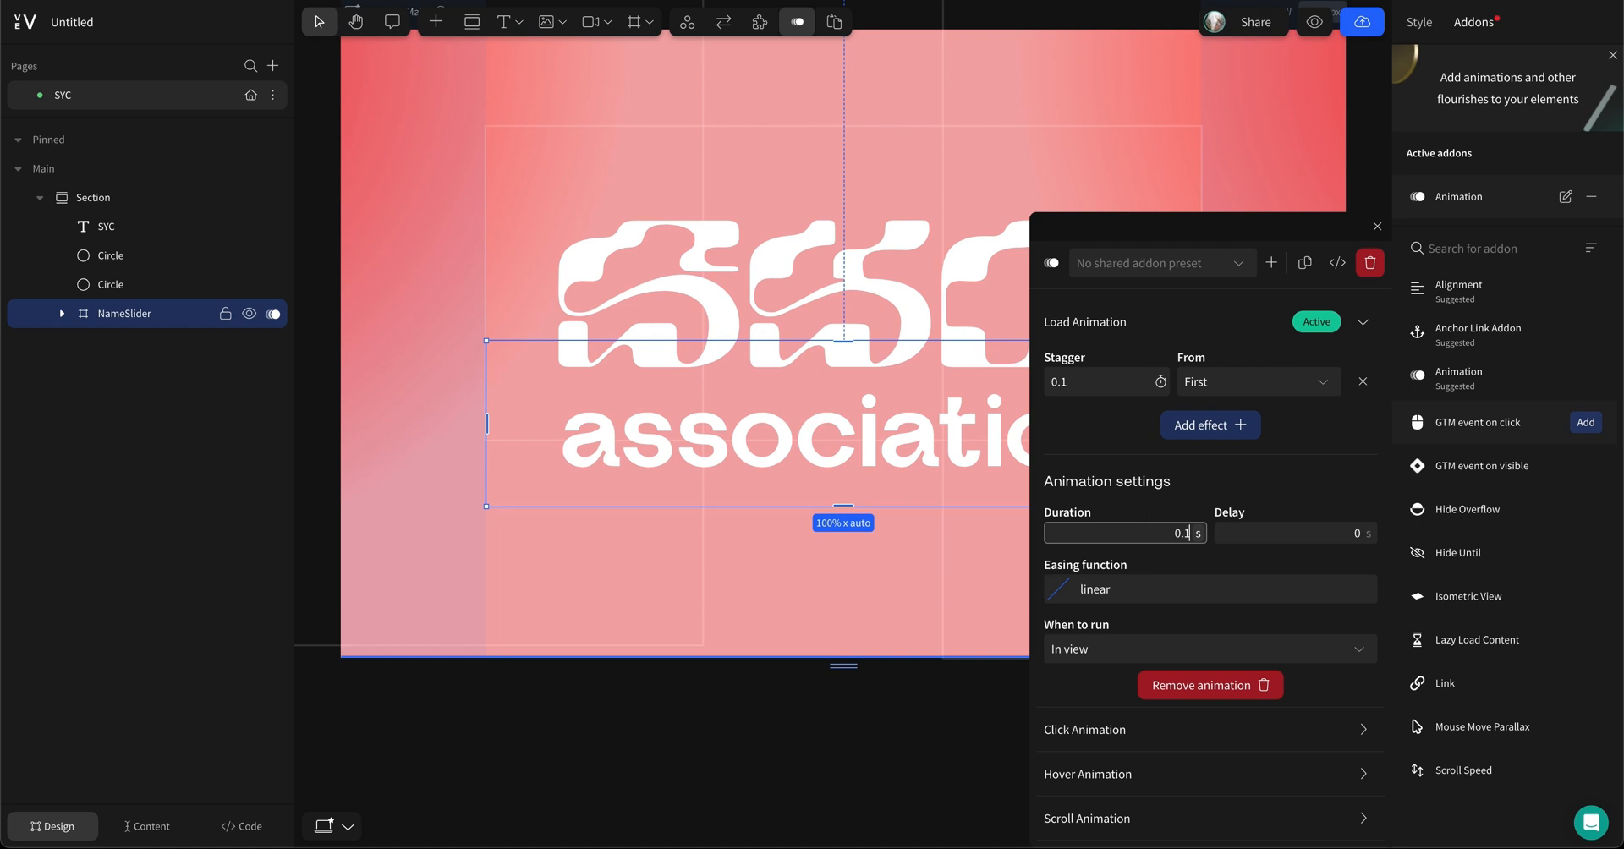
pyautogui.click(1210, 425)
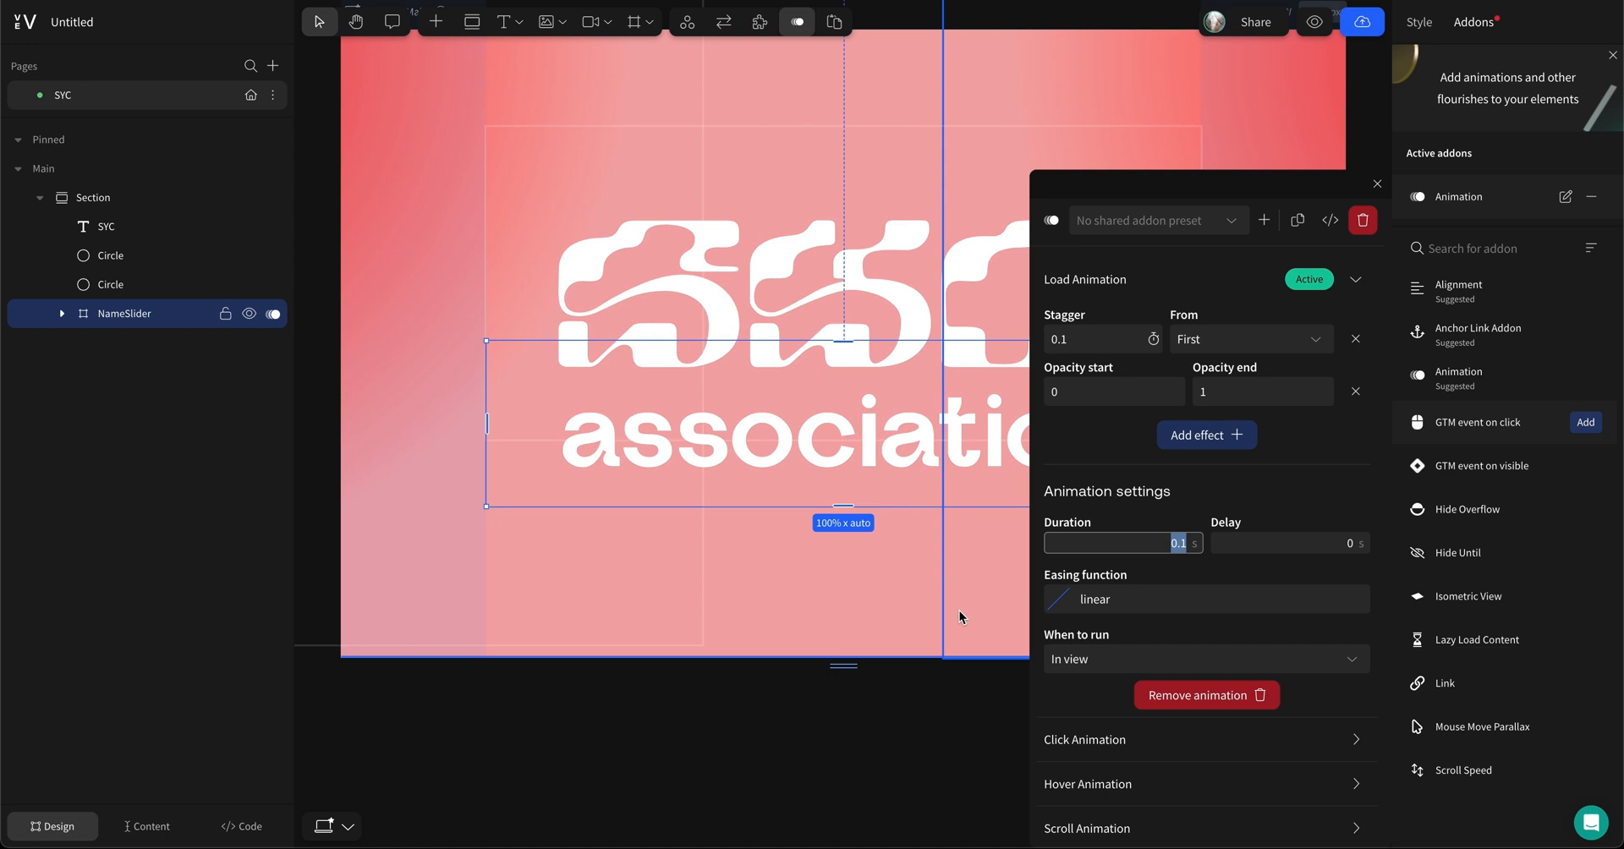
pyautogui.click(108, 284)
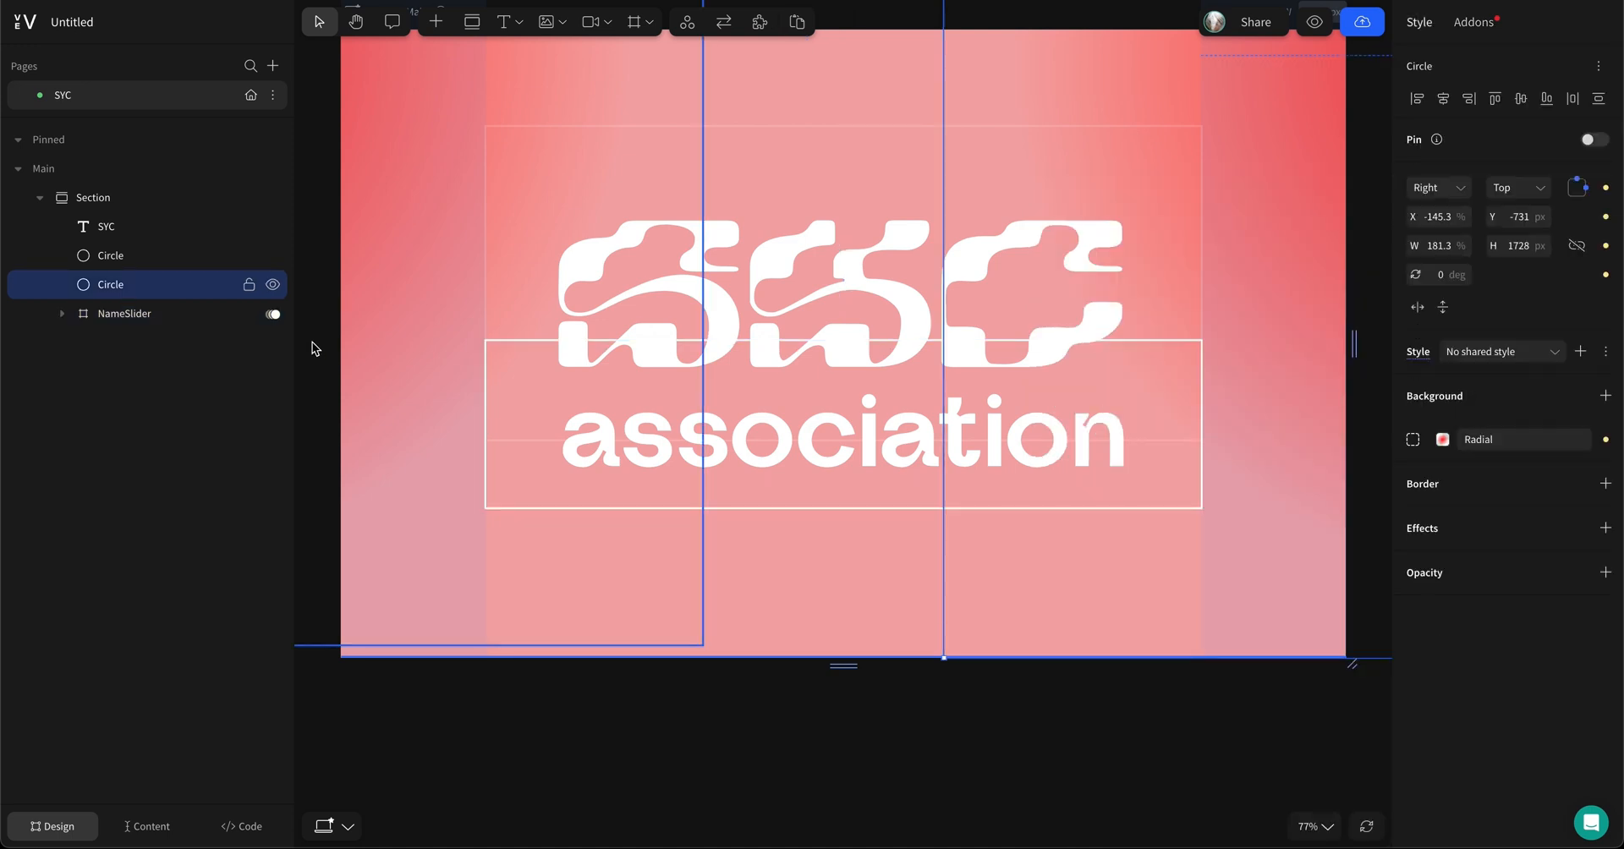
# Step: Wrap NameSlider in frame NameSlider2 with a load animation fading opacity 1→0 after 2.3 s
pyautogui.click(123, 320)
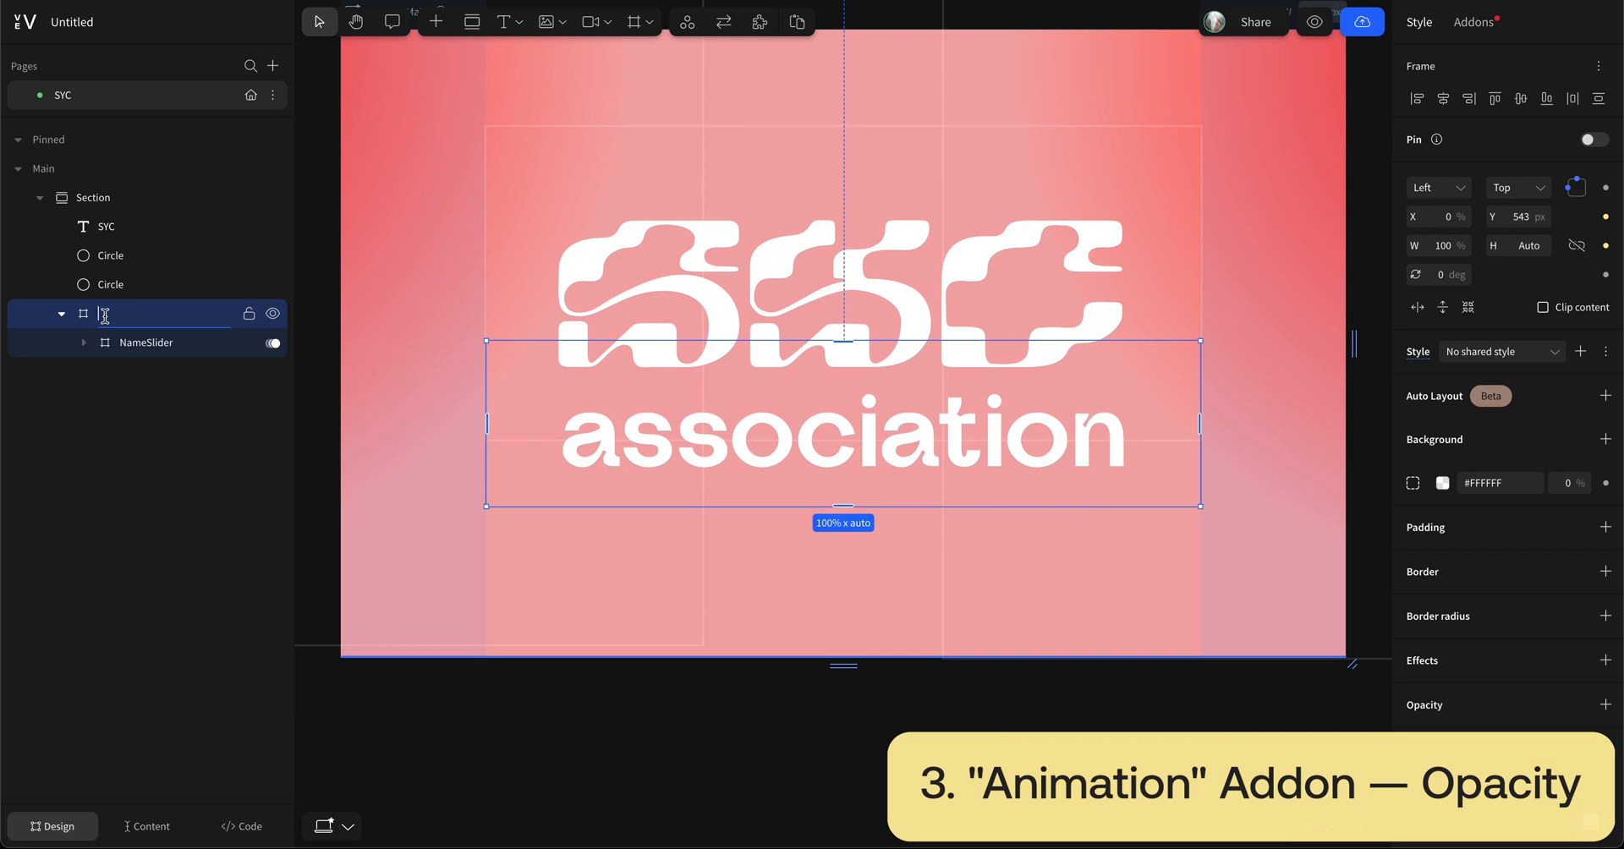
pyautogui.write('NameSlider2')
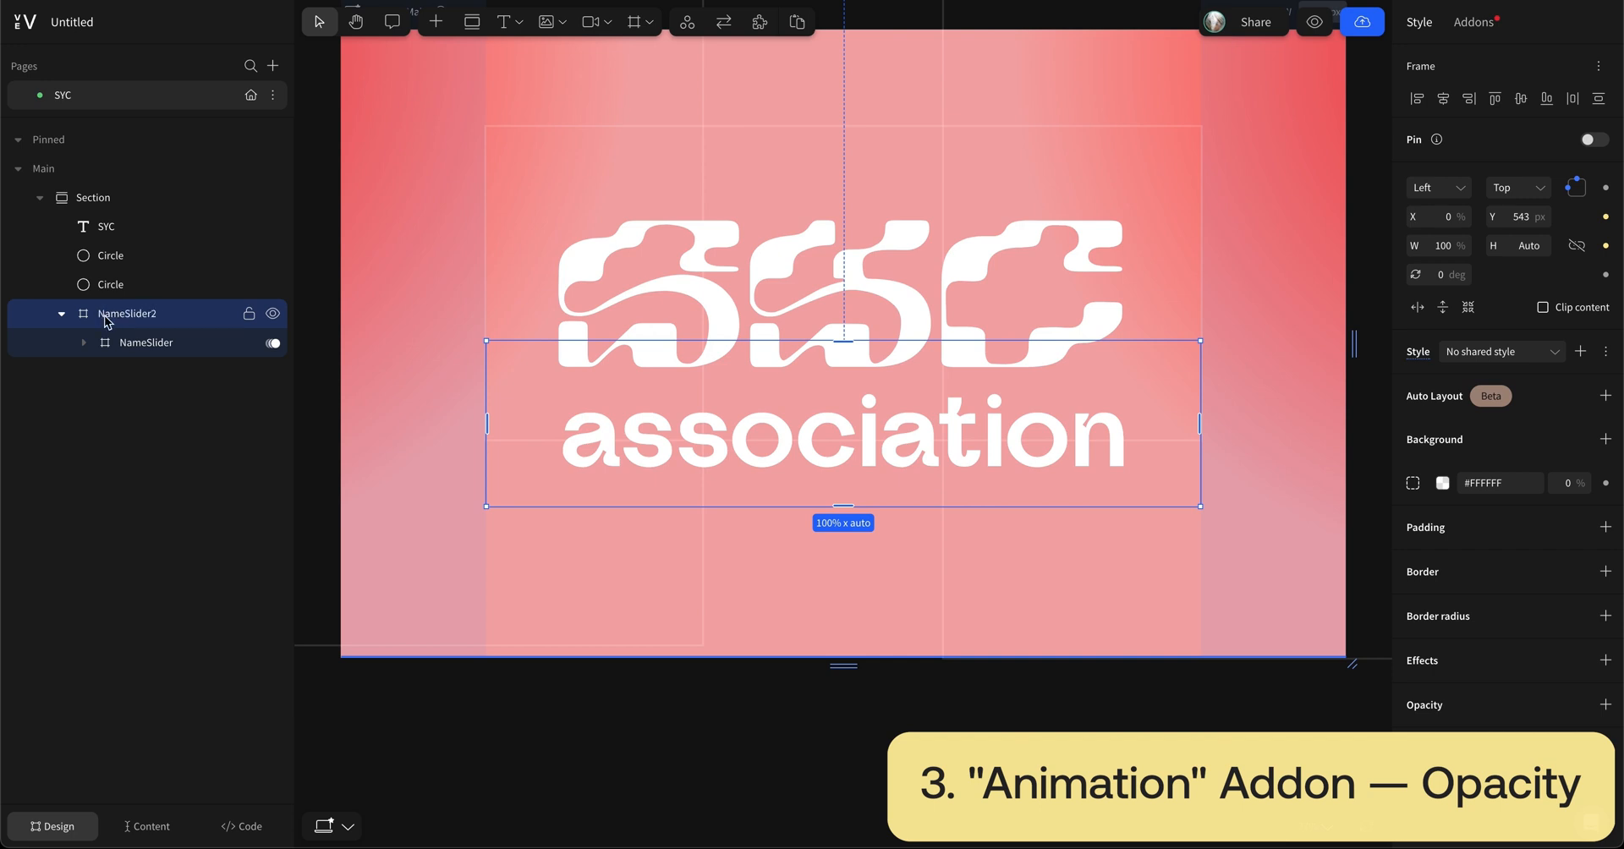
pyautogui.click(1472, 22)
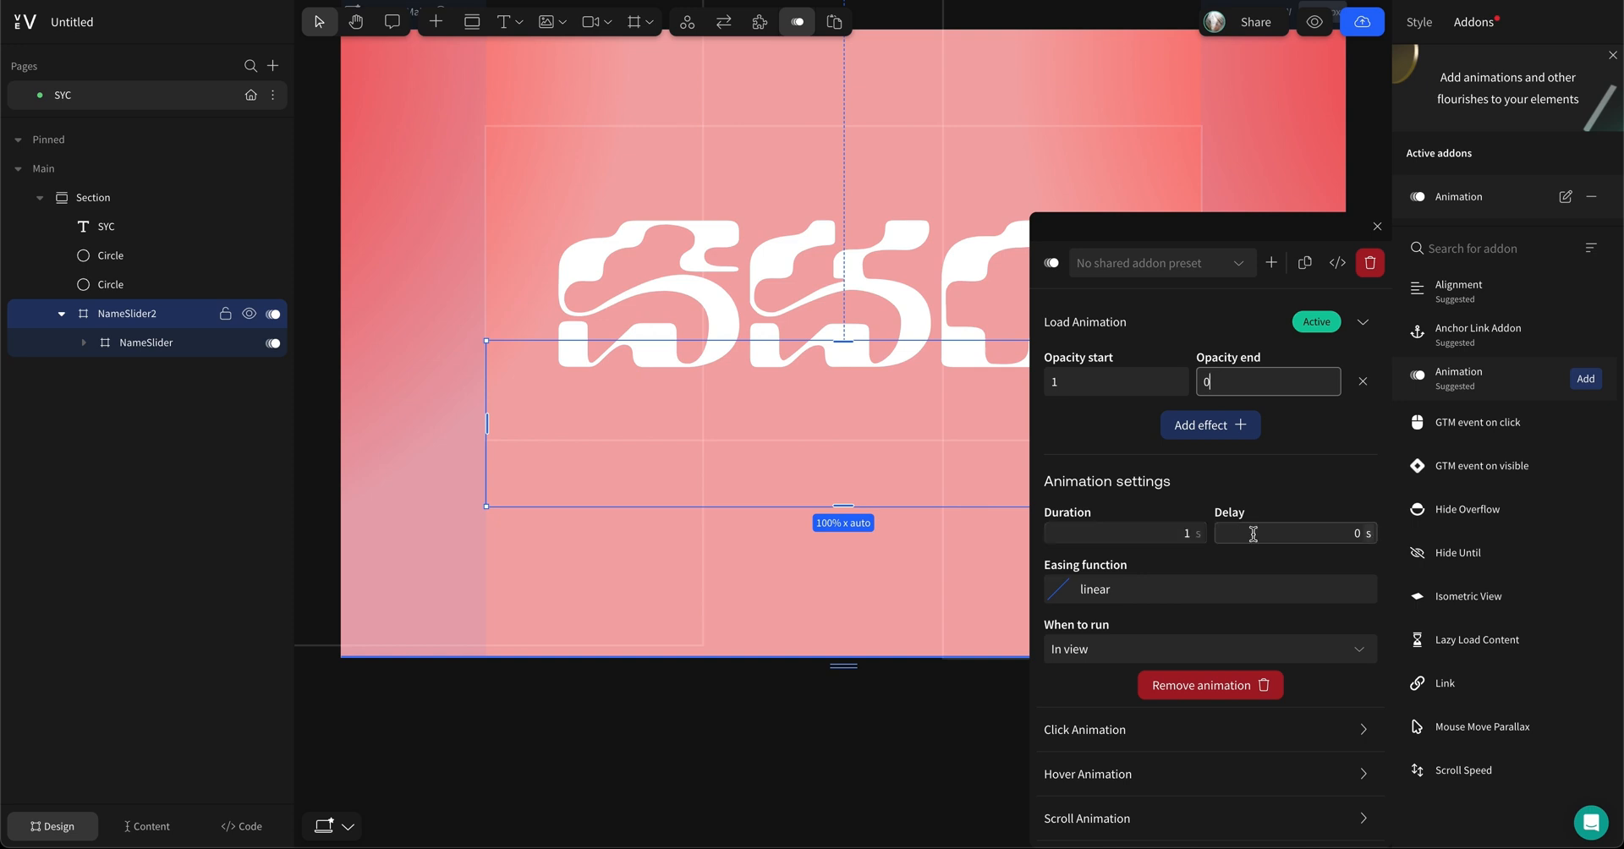
pyautogui.write('2.3')
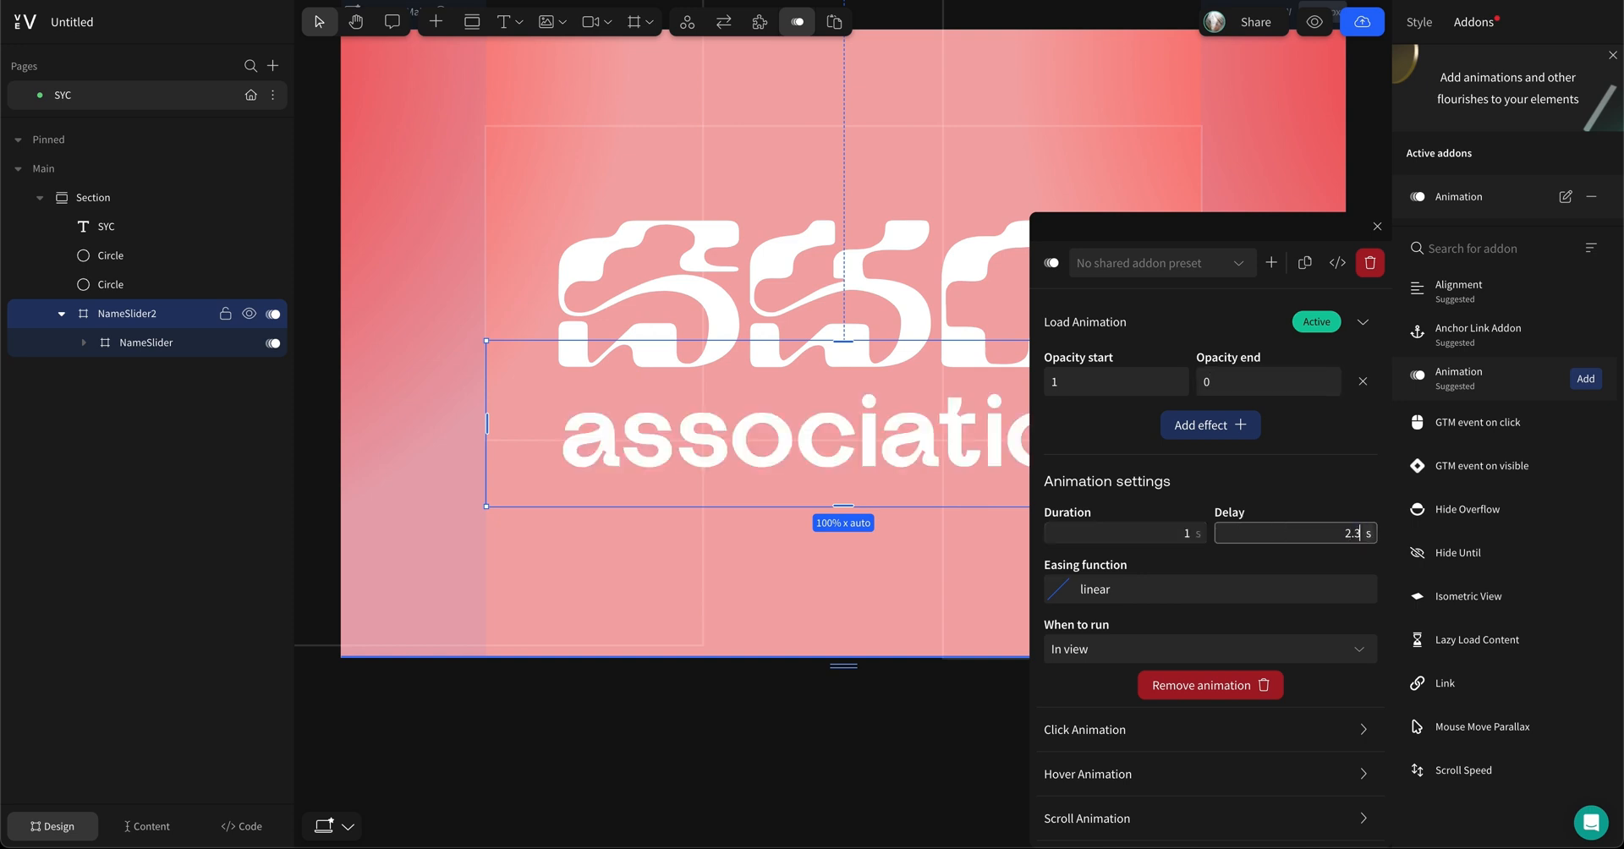
pyautogui.click(92, 198)
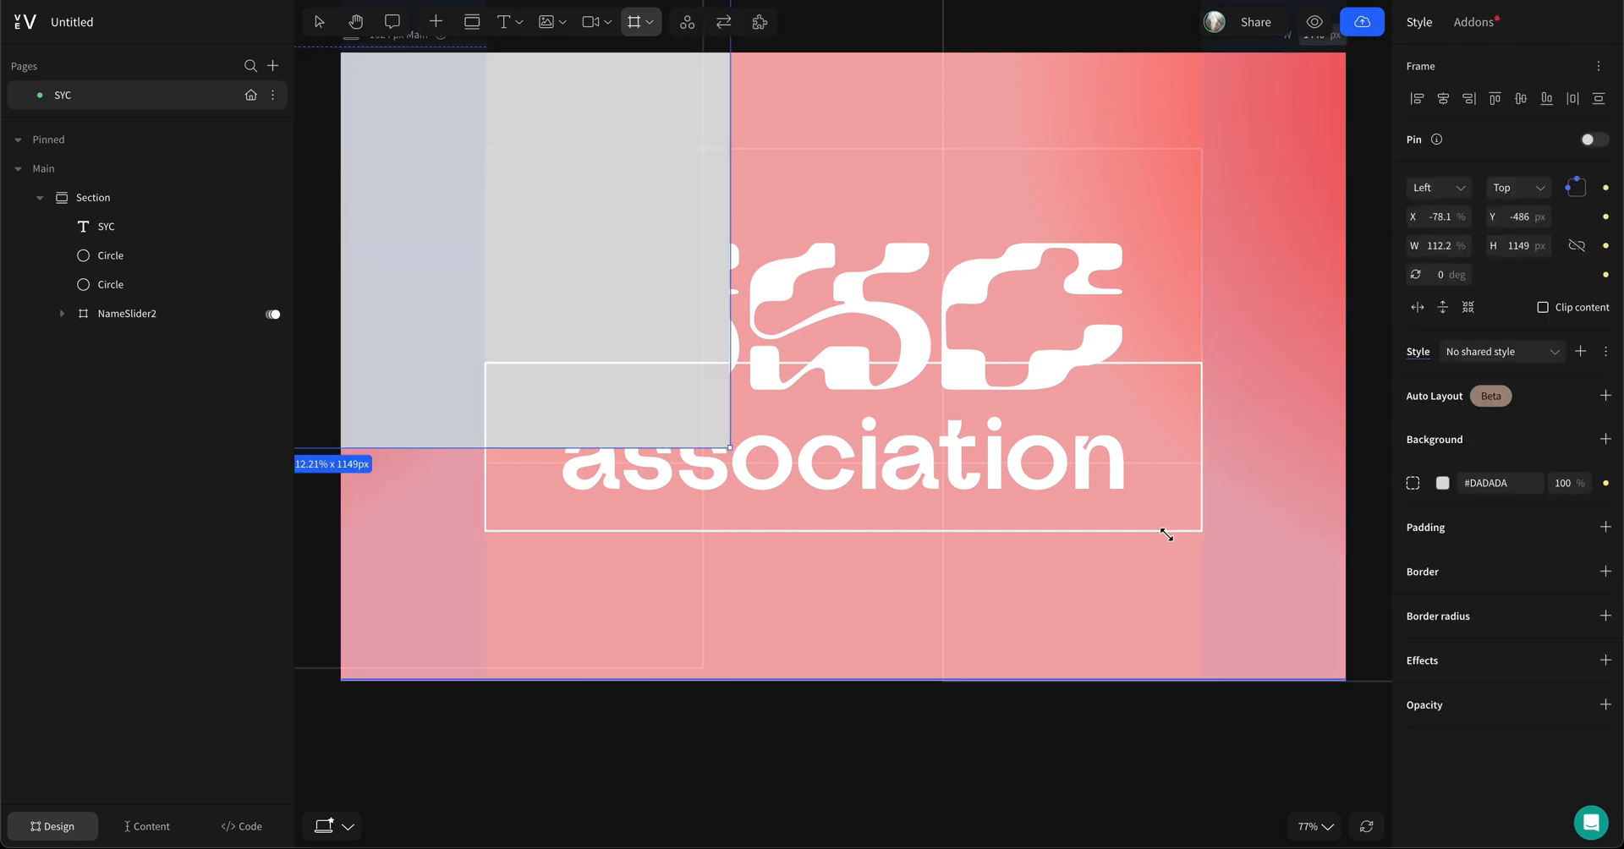
# Step: Fill the new full-section frame with #000000 at 100%
pyautogui.click(1442, 482)
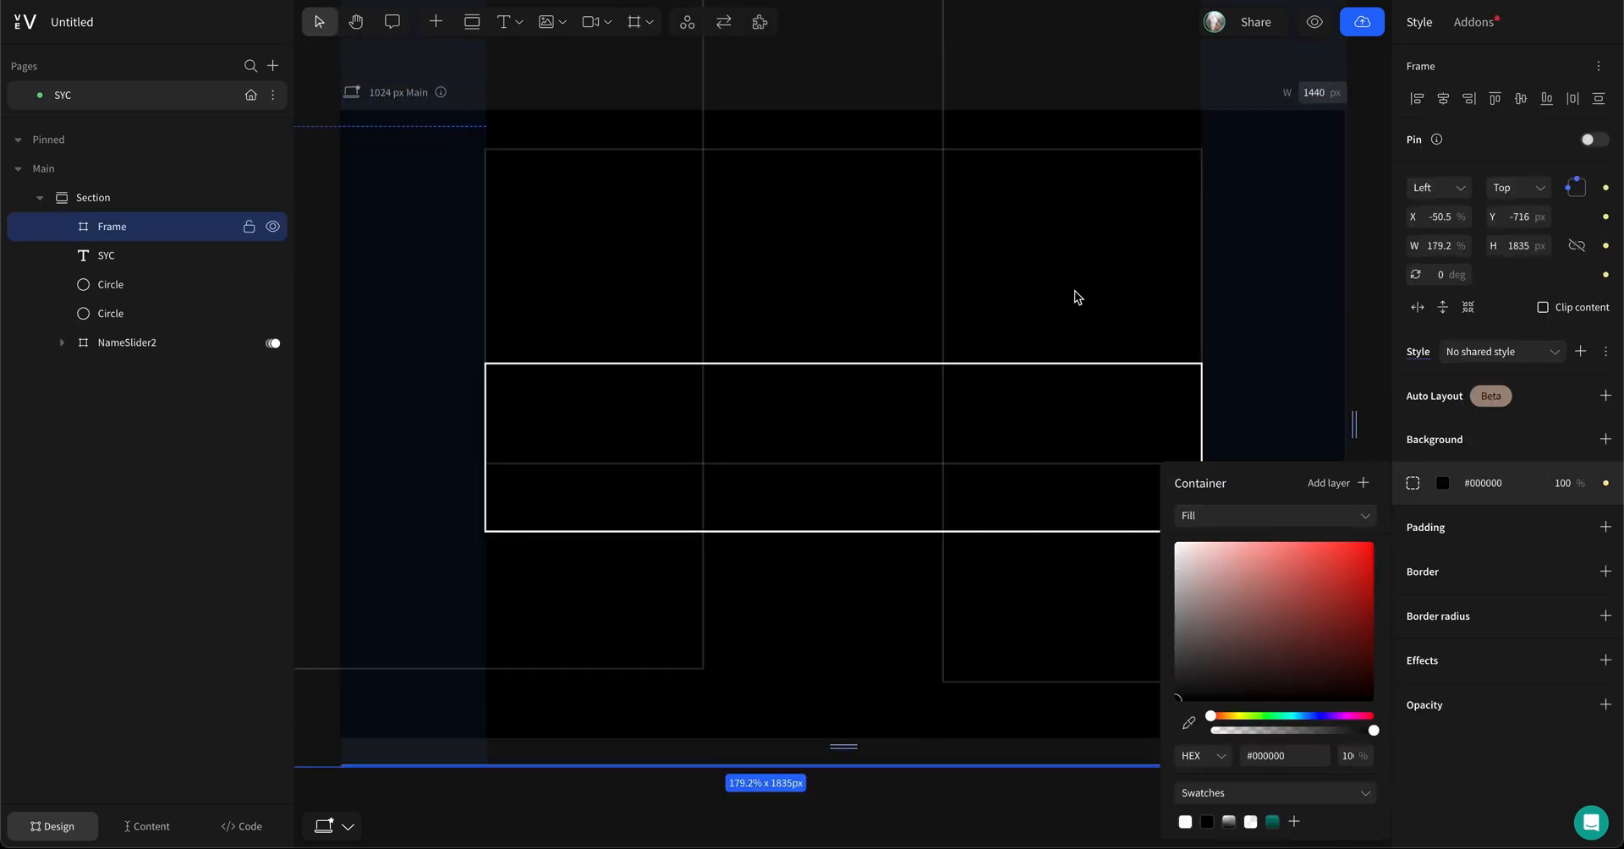
pyautogui.click(1470, 22)
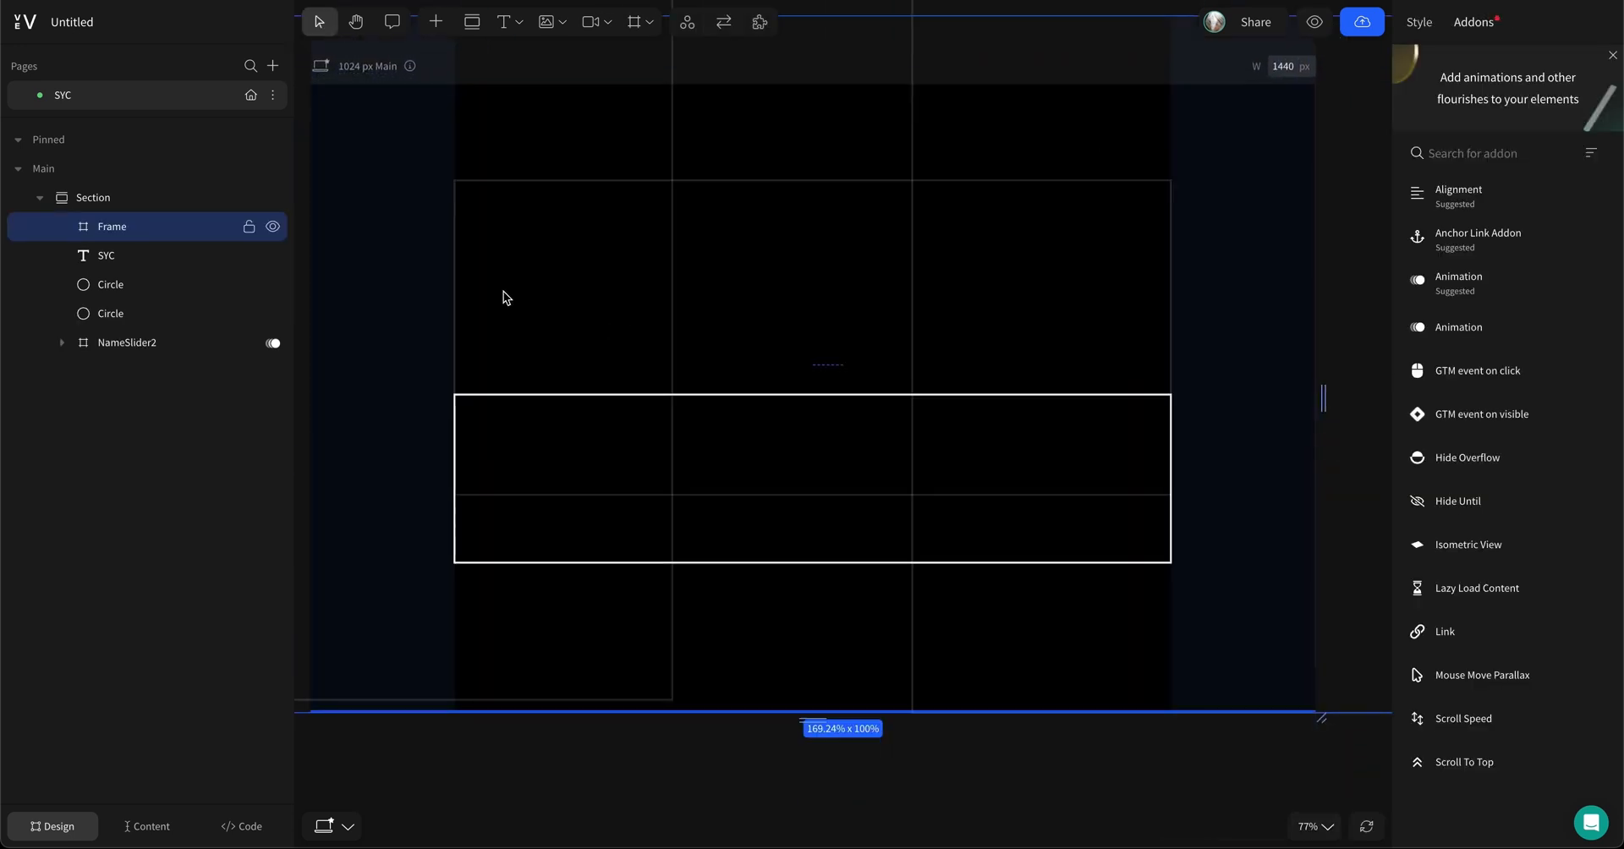
pyautogui.moveTo(574, 117)
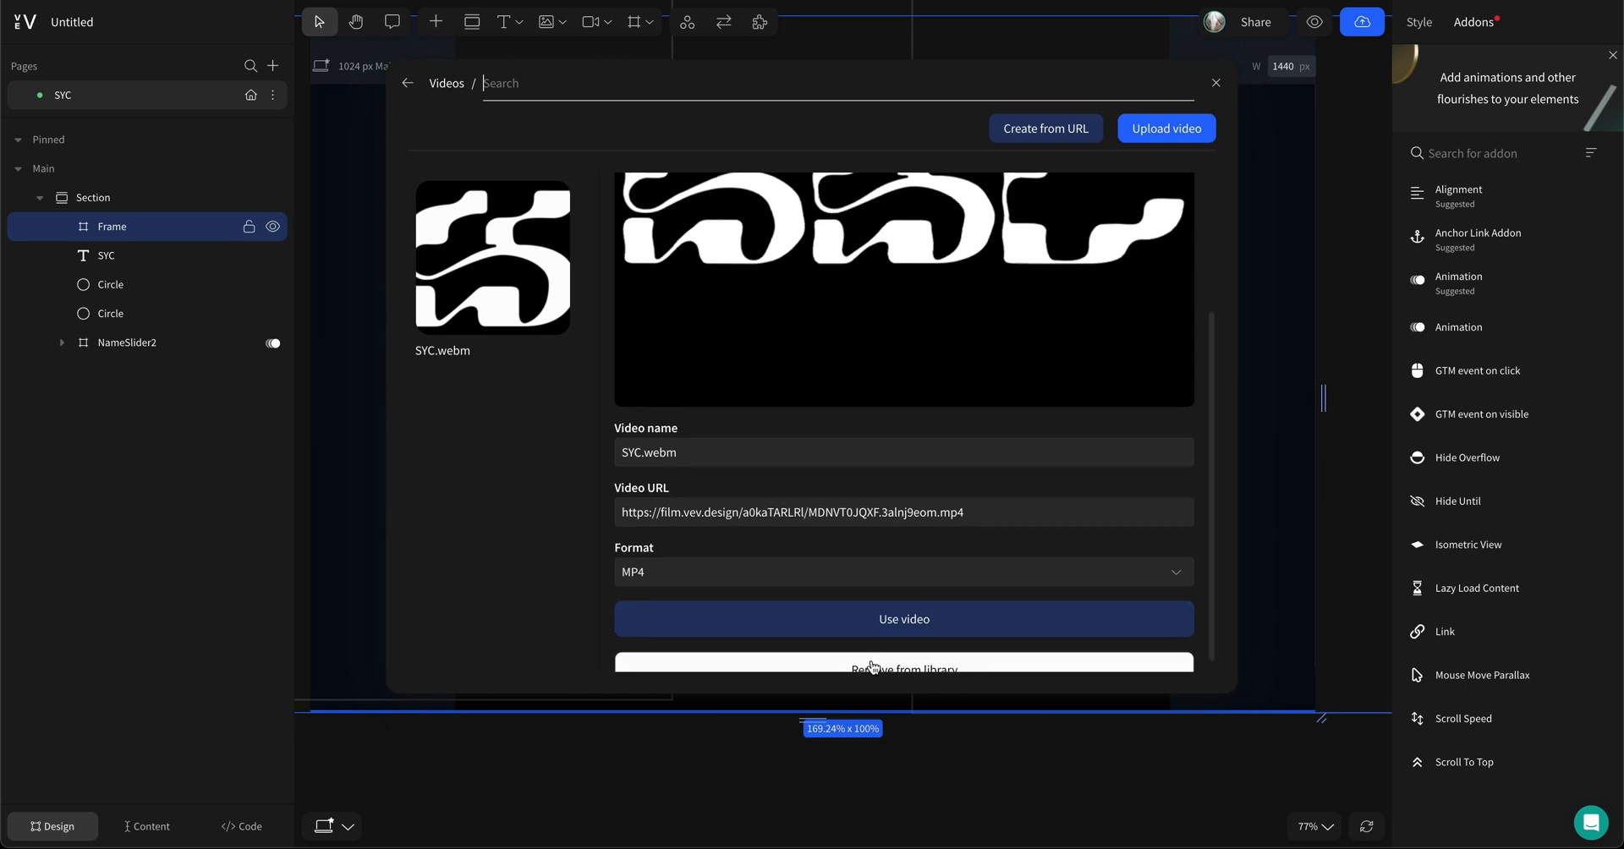
# Step: Insert the SYC.webm video over the black frame and widen it to about 34%
pyautogui.click(902, 618)
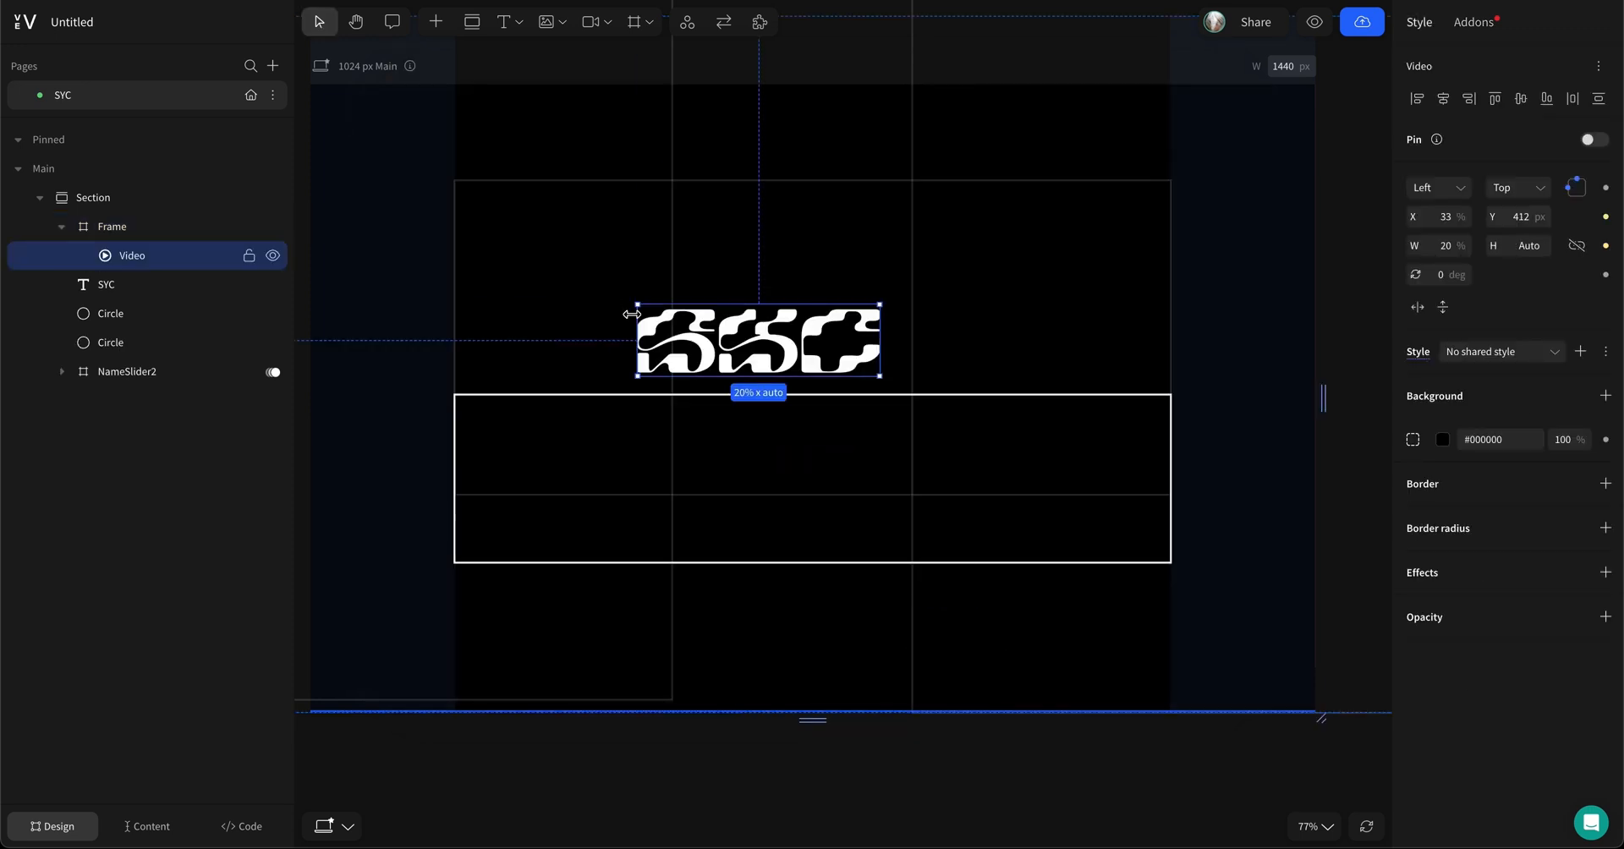
pyautogui.moveTo(880, 341); pyautogui.dragTo(1171, 342)
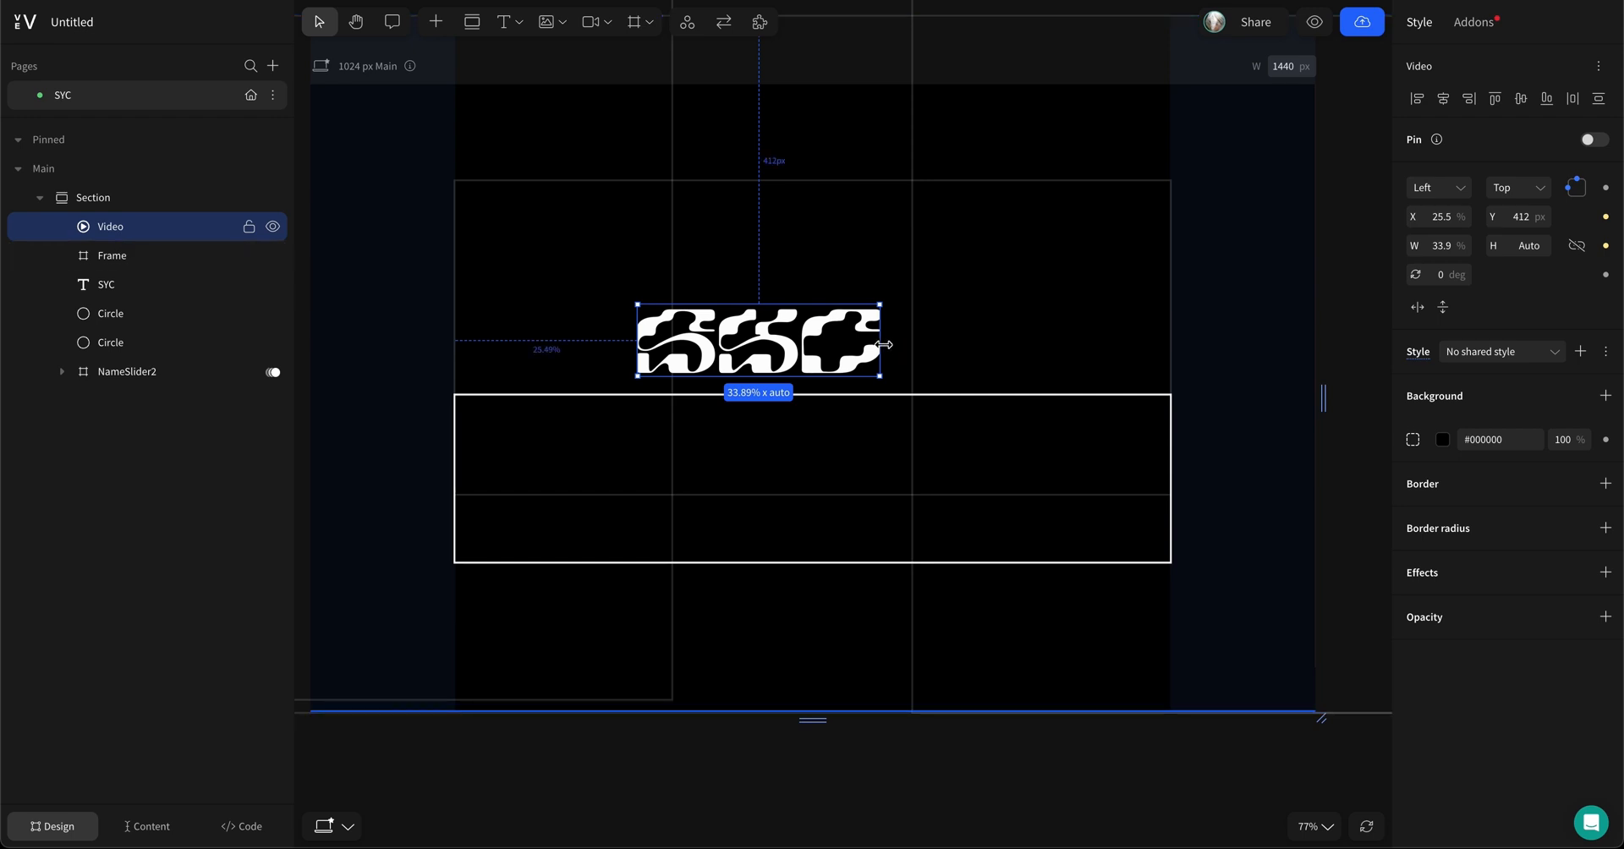
pyautogui.click(112, 256)
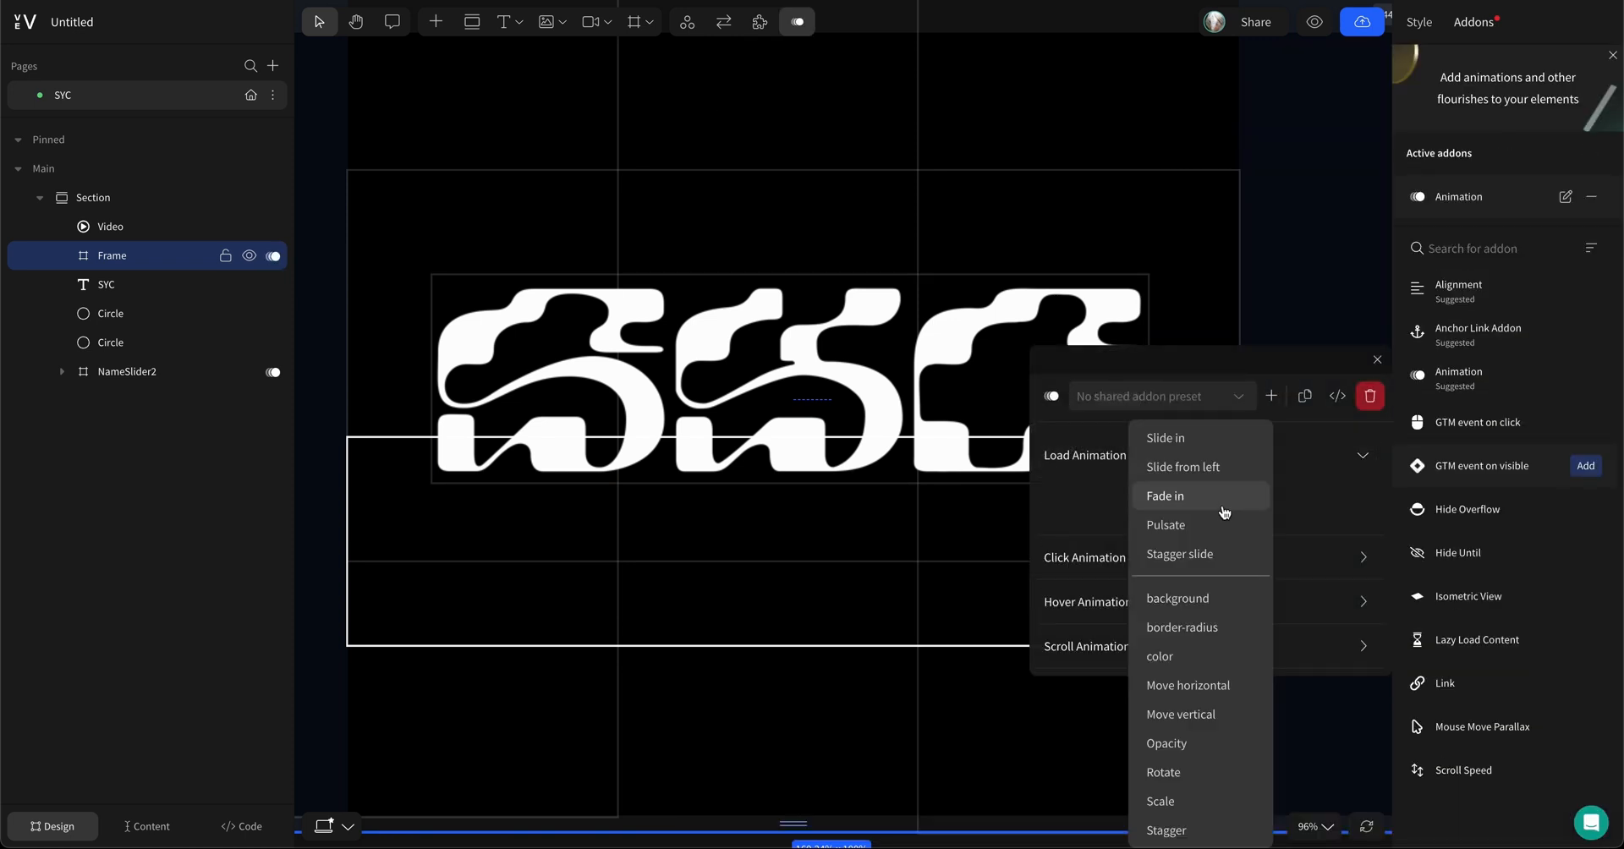
# Step: Give the black frame a 0.5 s fade-in load animation and review its easing curves
pyautogui.click(1164, 495)
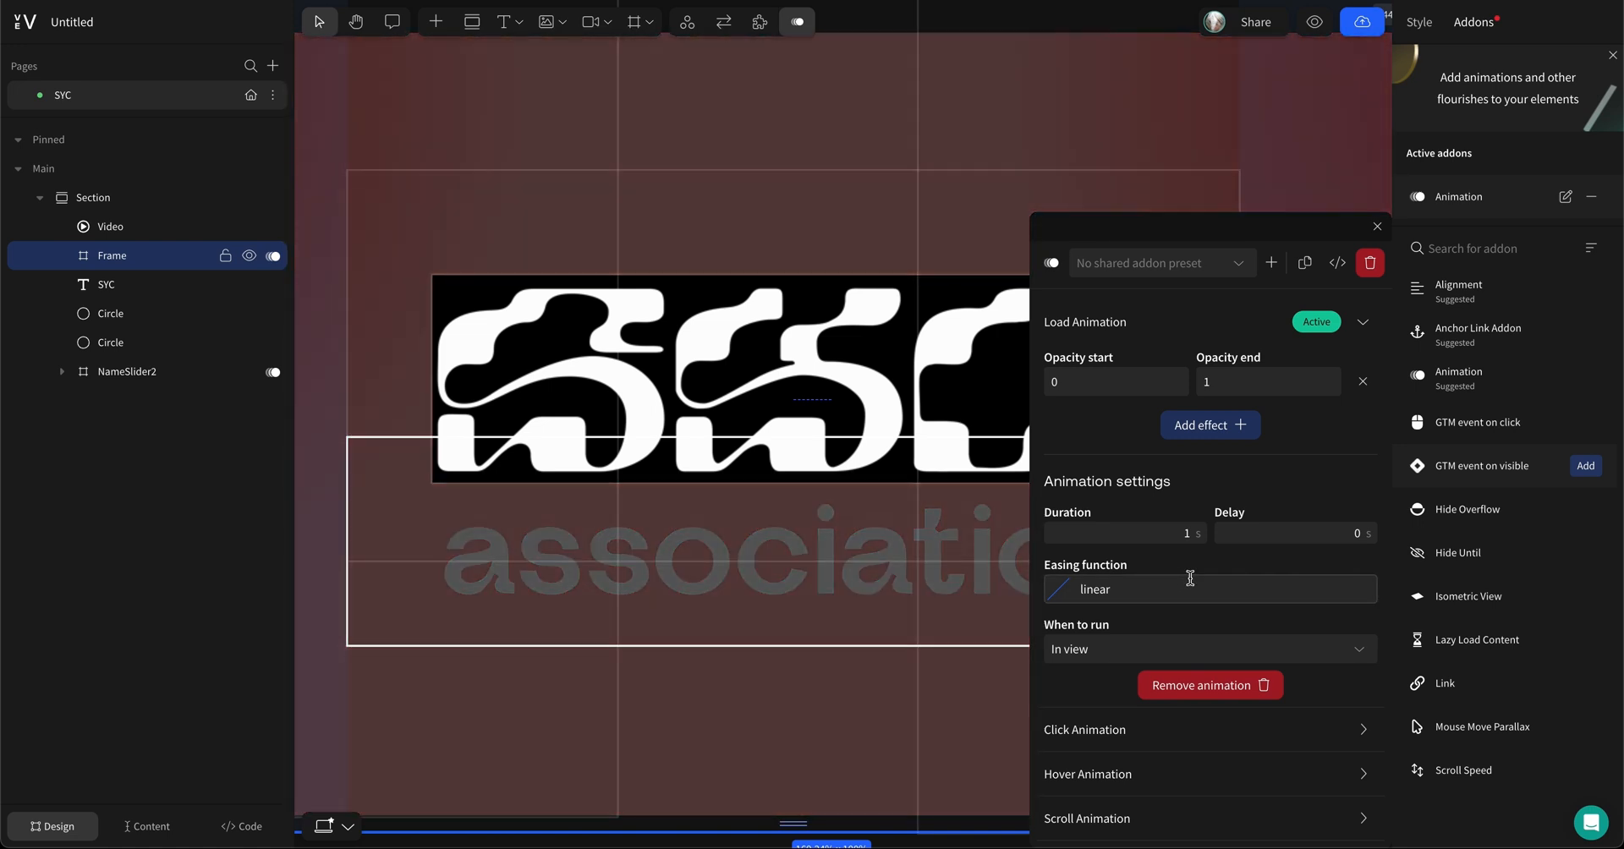
pyautogui.click(1208, 588)
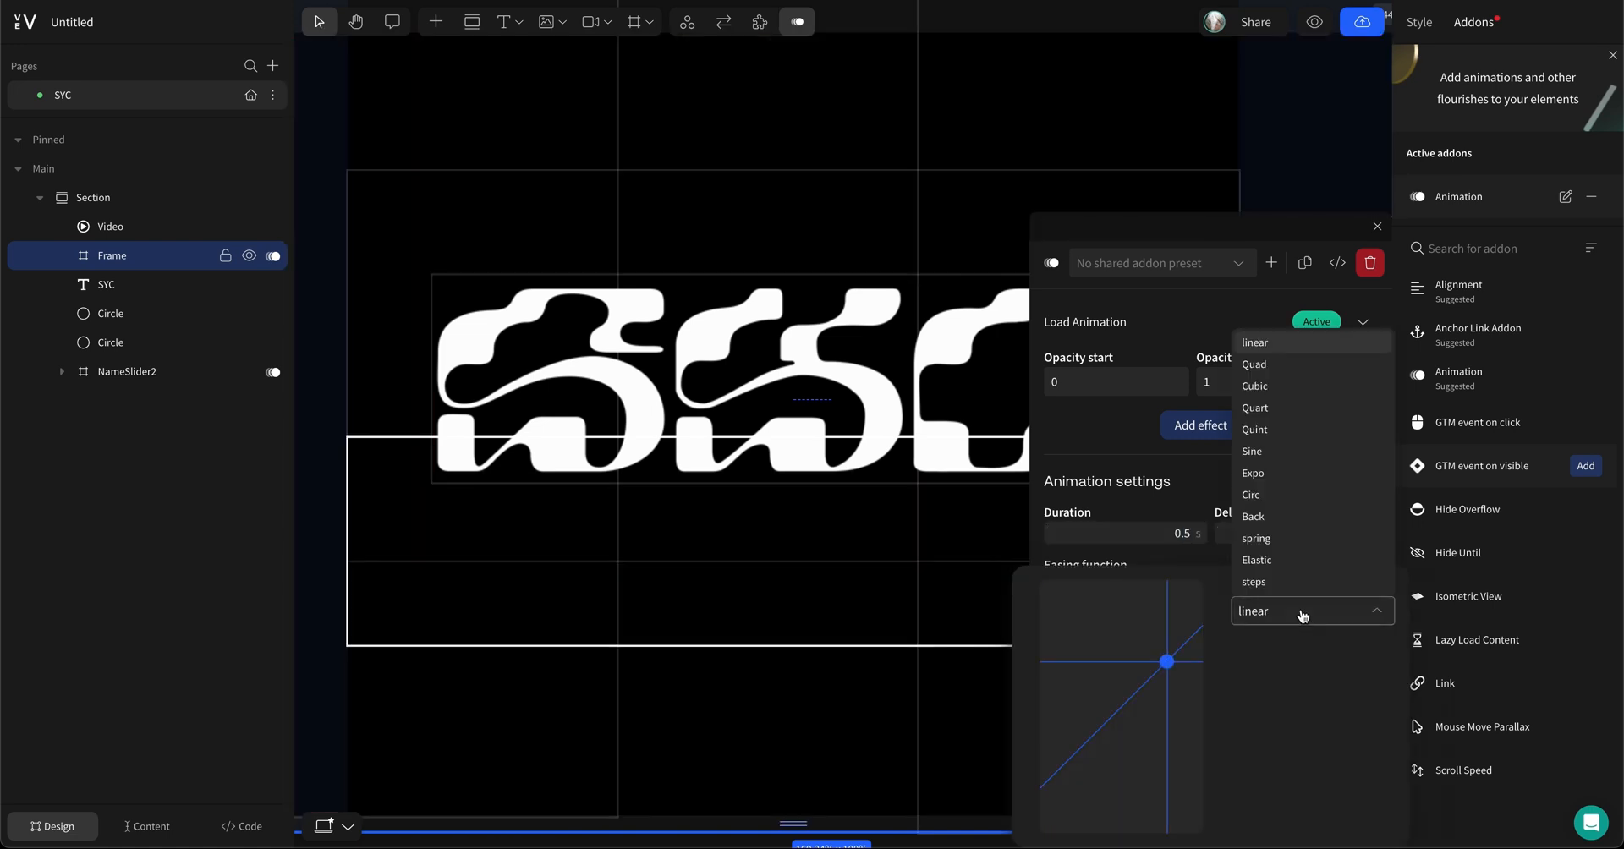
pyautogui.click(1254, 408)
pyautogui.write('MPU')
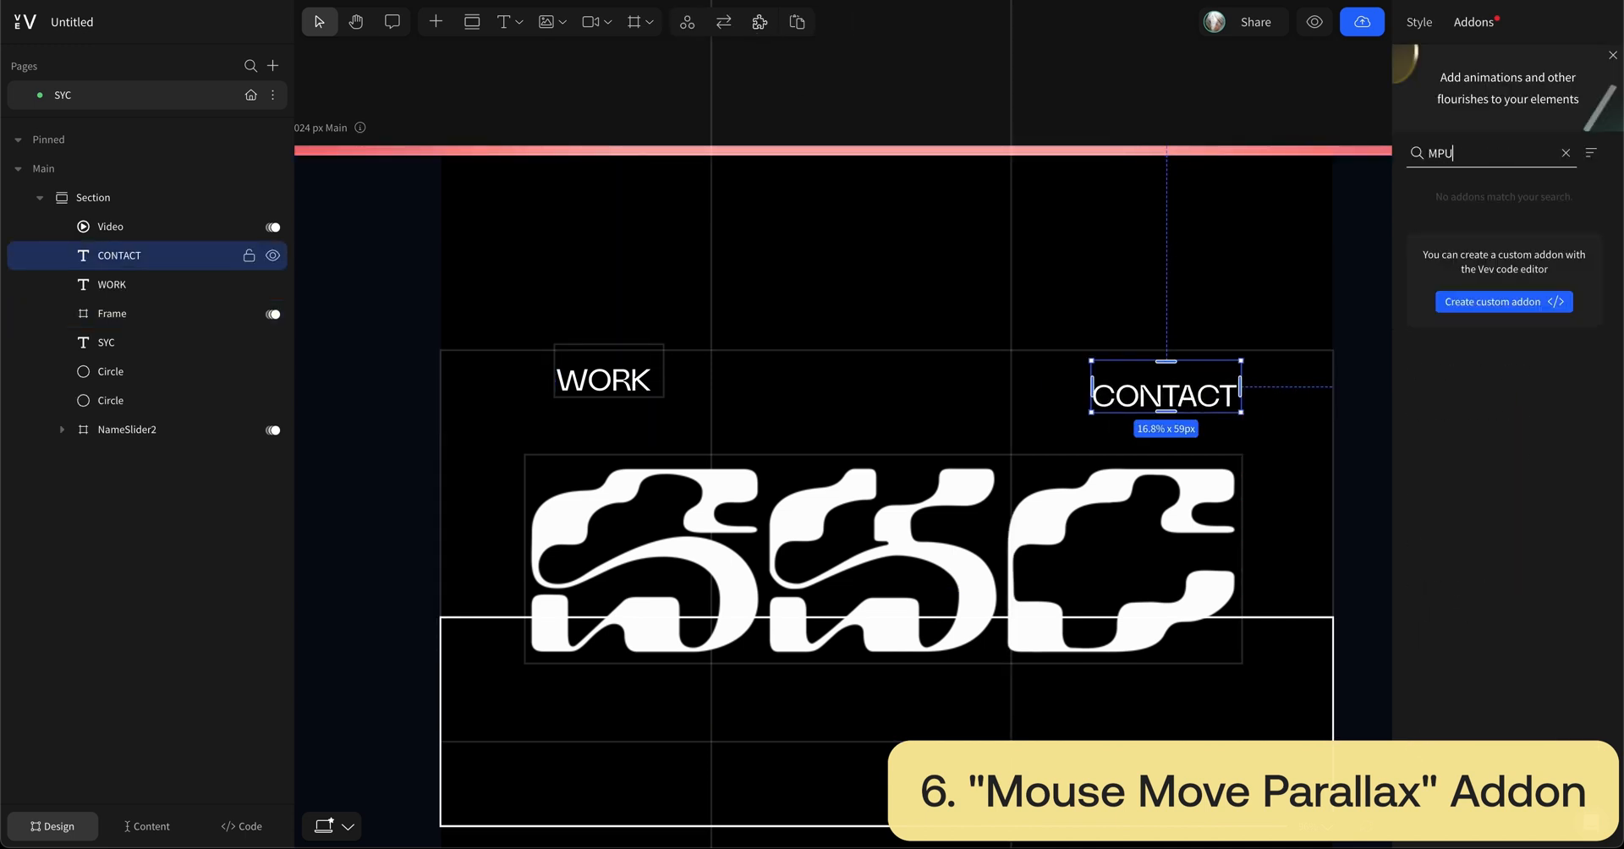
# Step: Add WORK and CONTACT labels with the Mouse Move Parallax addon
pyautogui.click(111, 313)
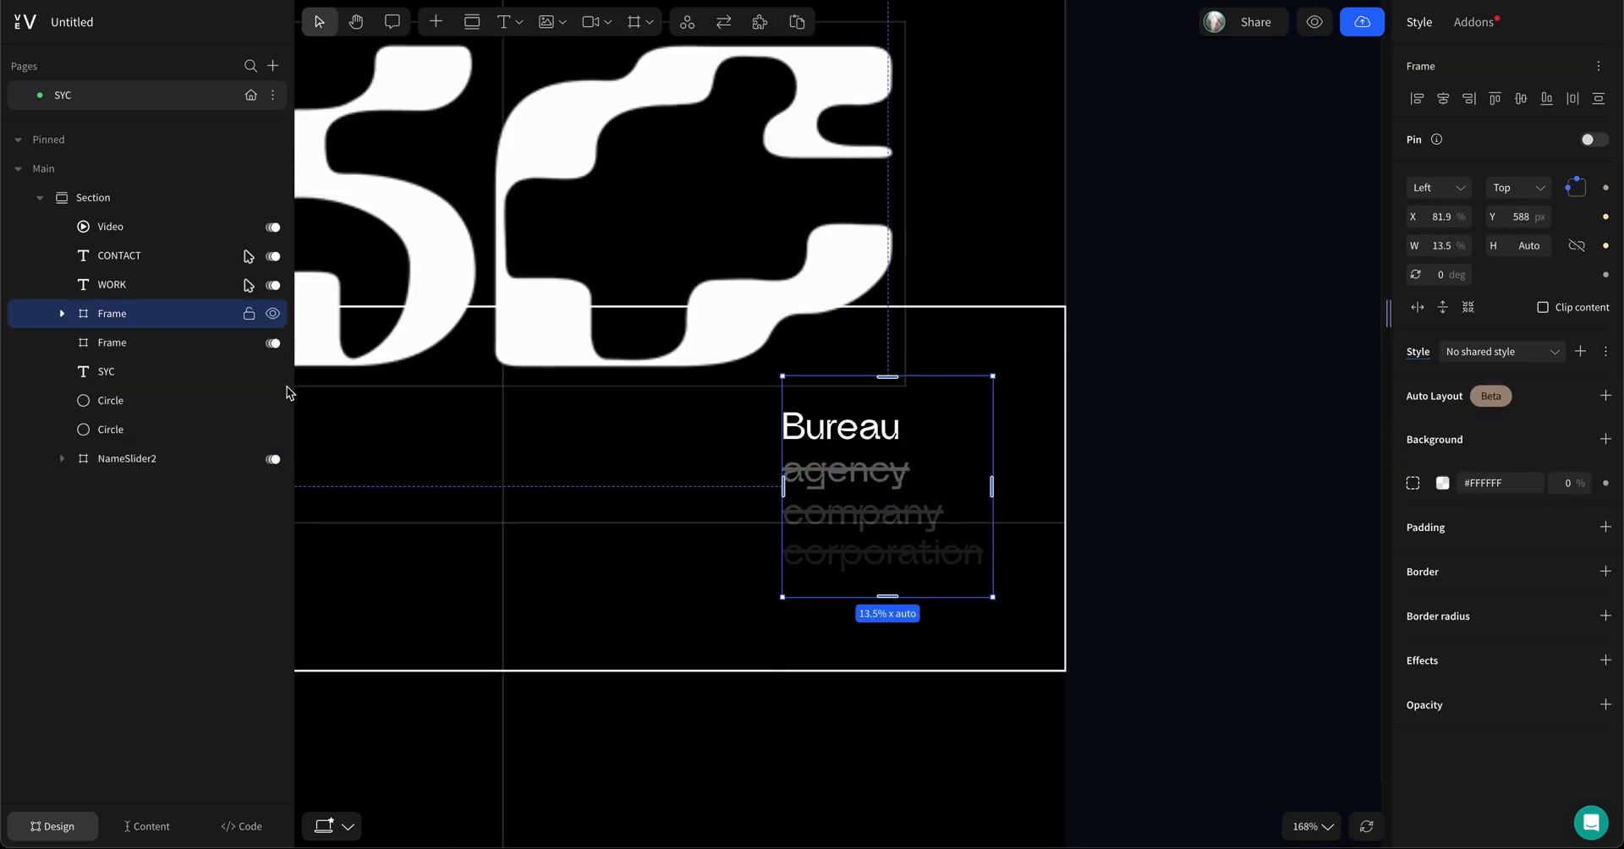
# Step: Give the Bureau/agency/company/corporation words a staggered 0→1 fade, 0.2 s apart
pyautogui.click(1472, 22)
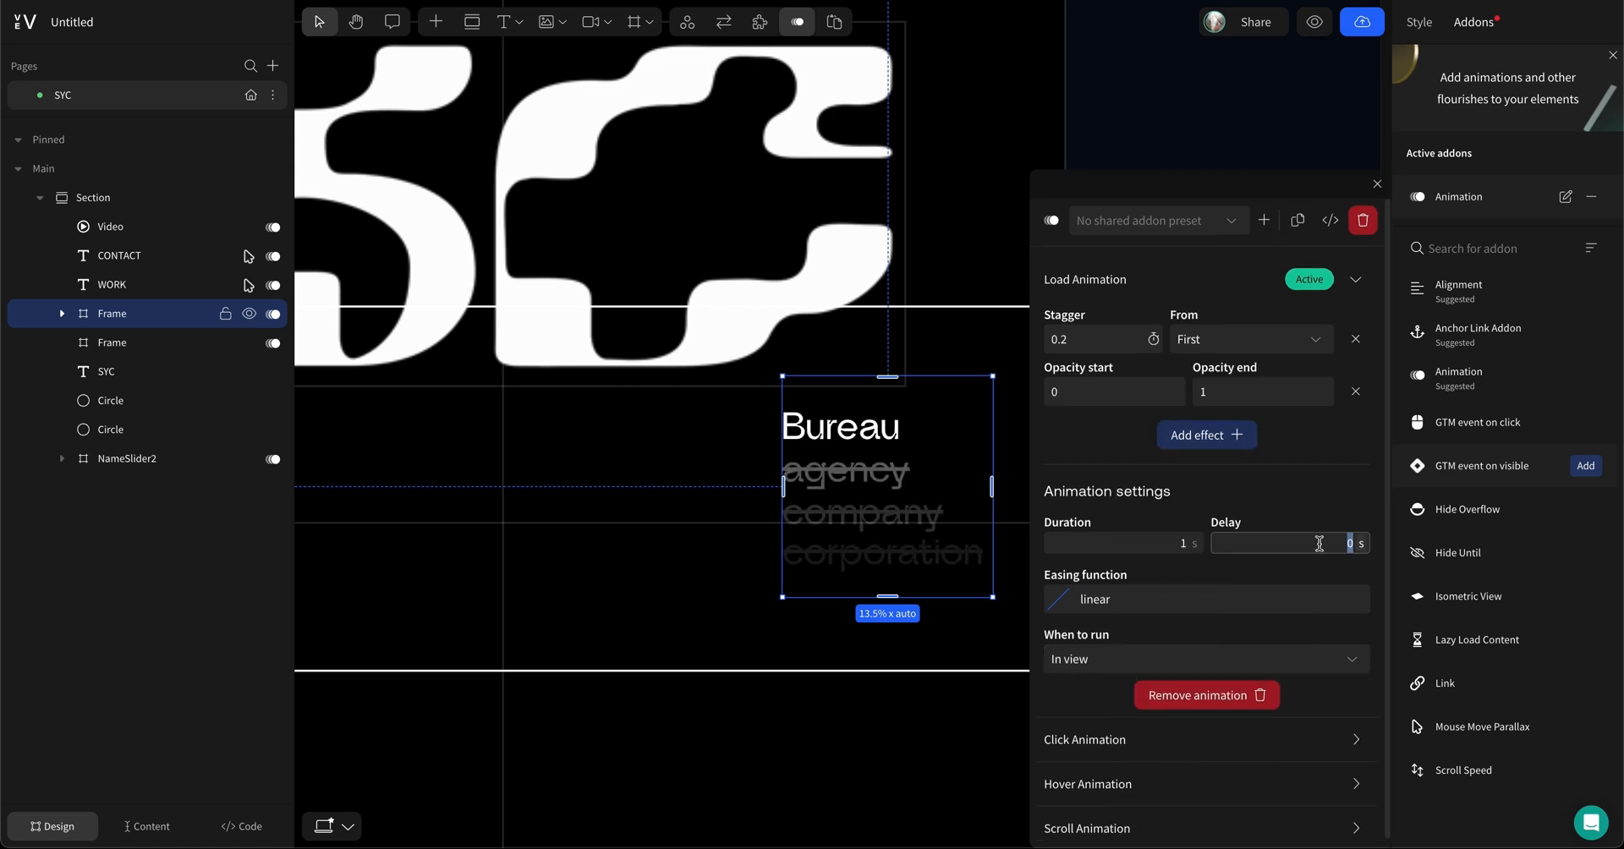